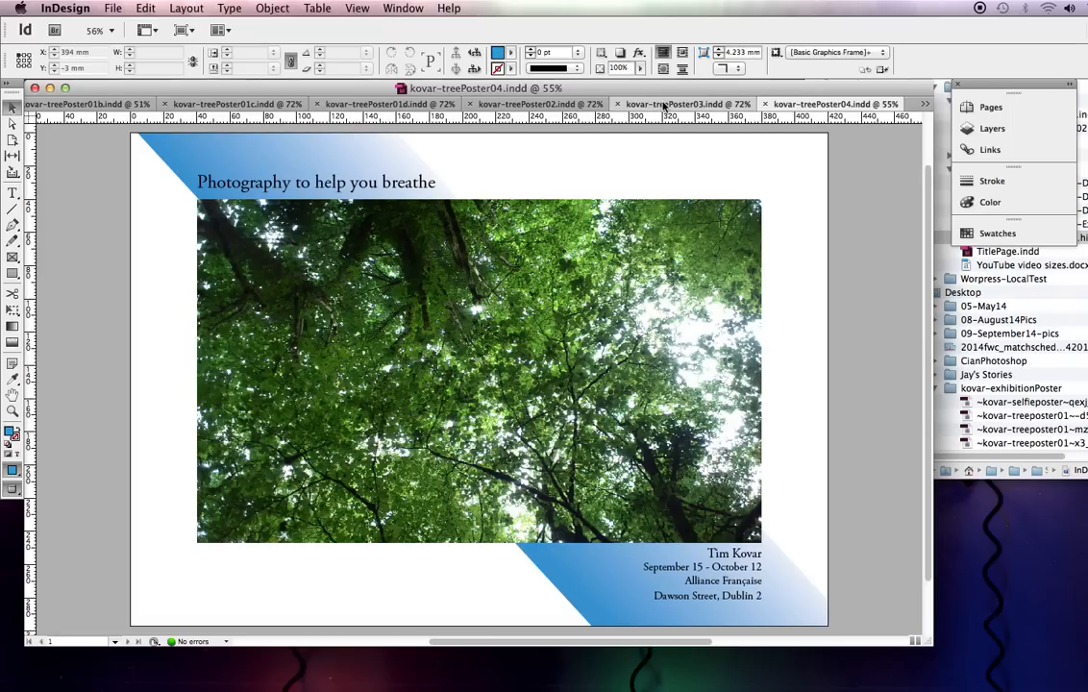
mouse_move(663, 110)
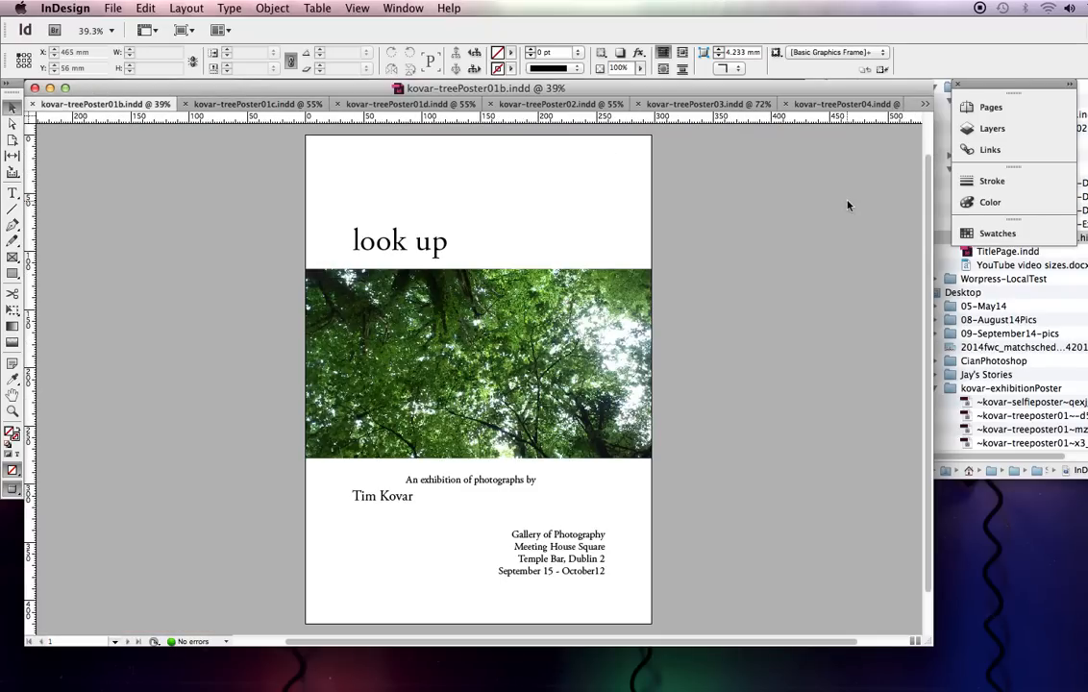
mouse_move(854, 241)
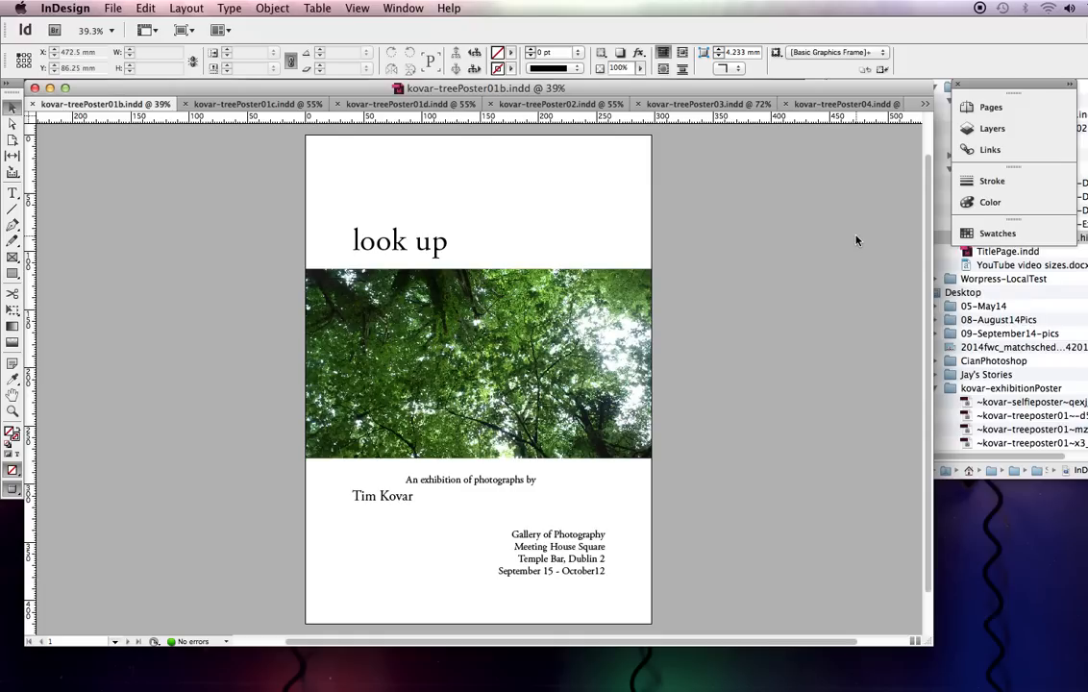
mouse_move(822, 318)
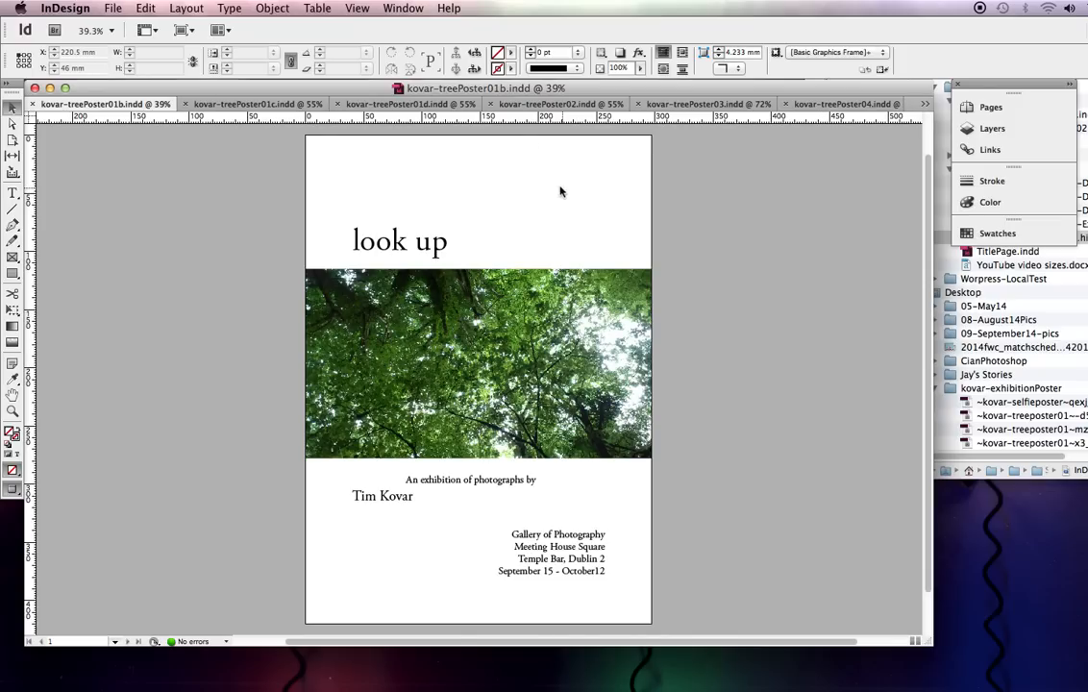
mouse_move(726, 335)
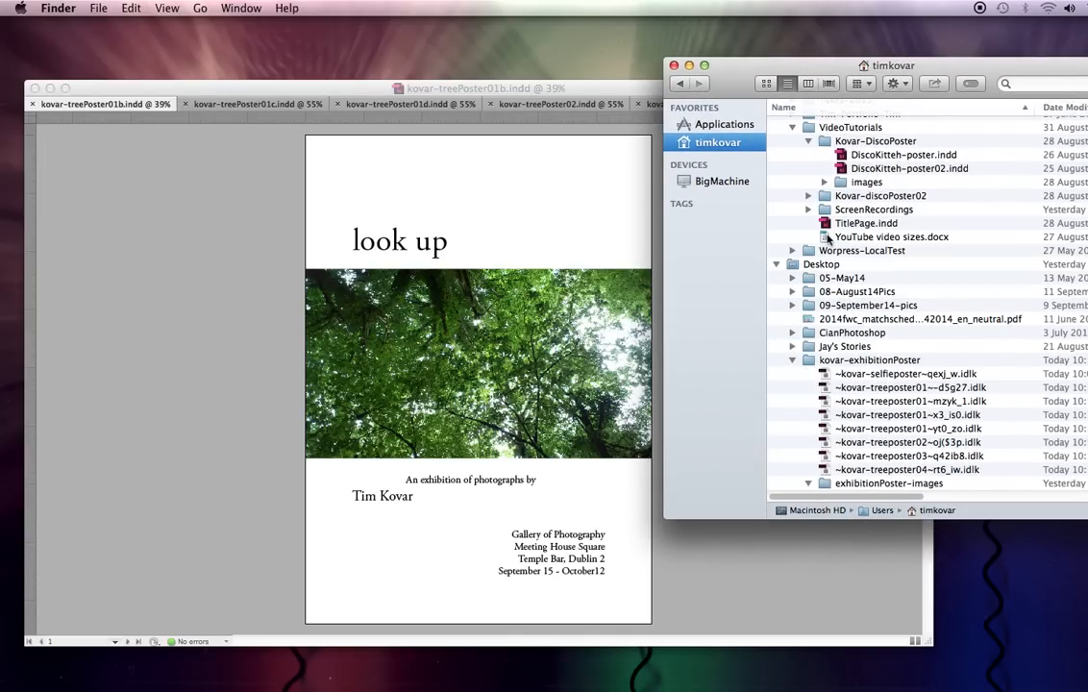
Expand exhibitionPoster-images inside kovar-exhibitionPoster to reveal its two poster images
click(870, 359)
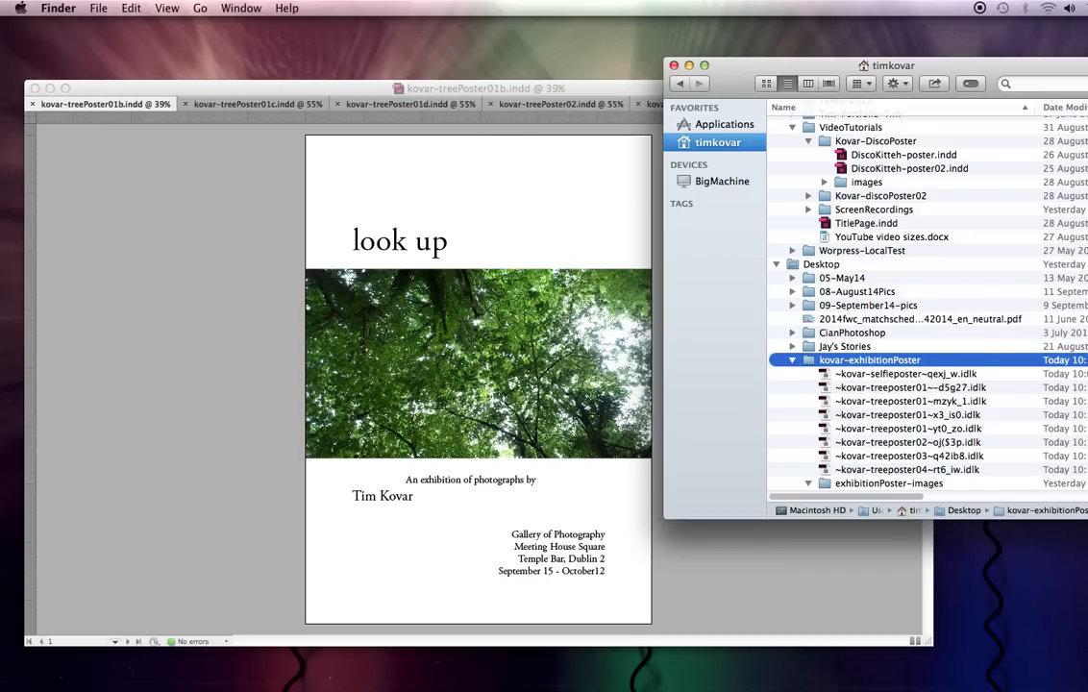
scroll(down, 3)
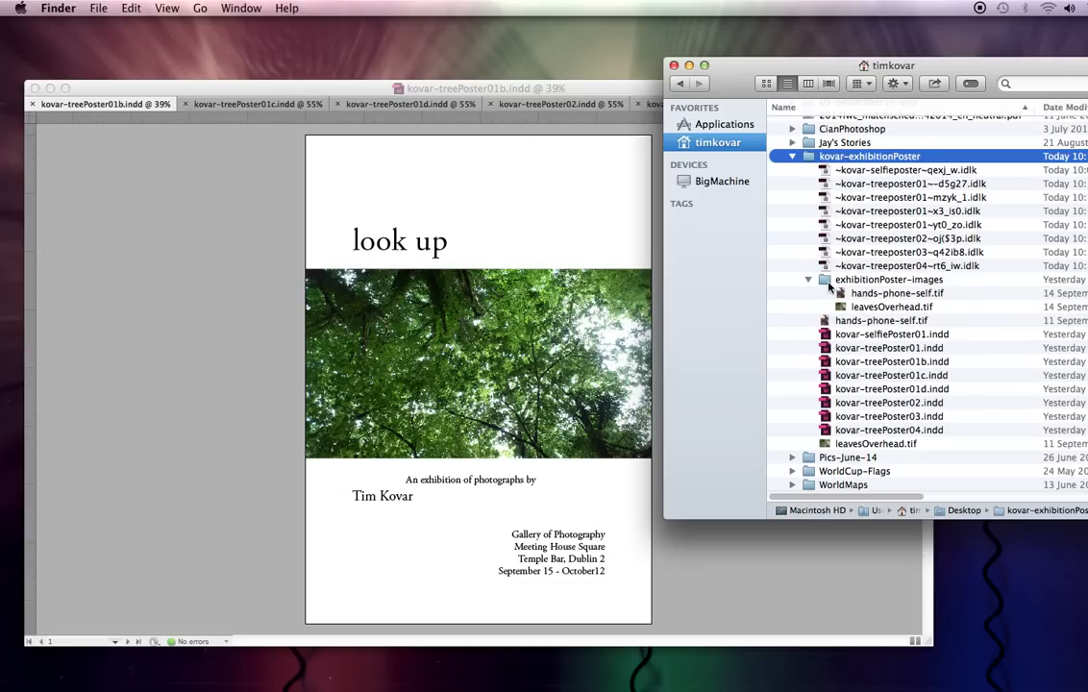
click(808, 279)
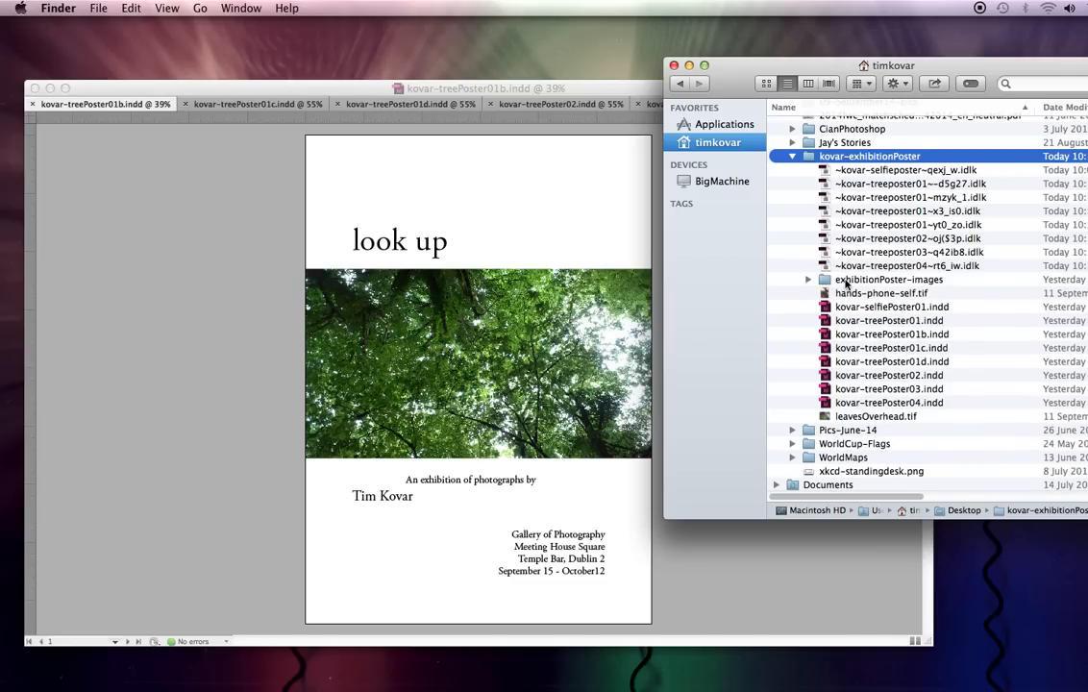
click(808, 279)
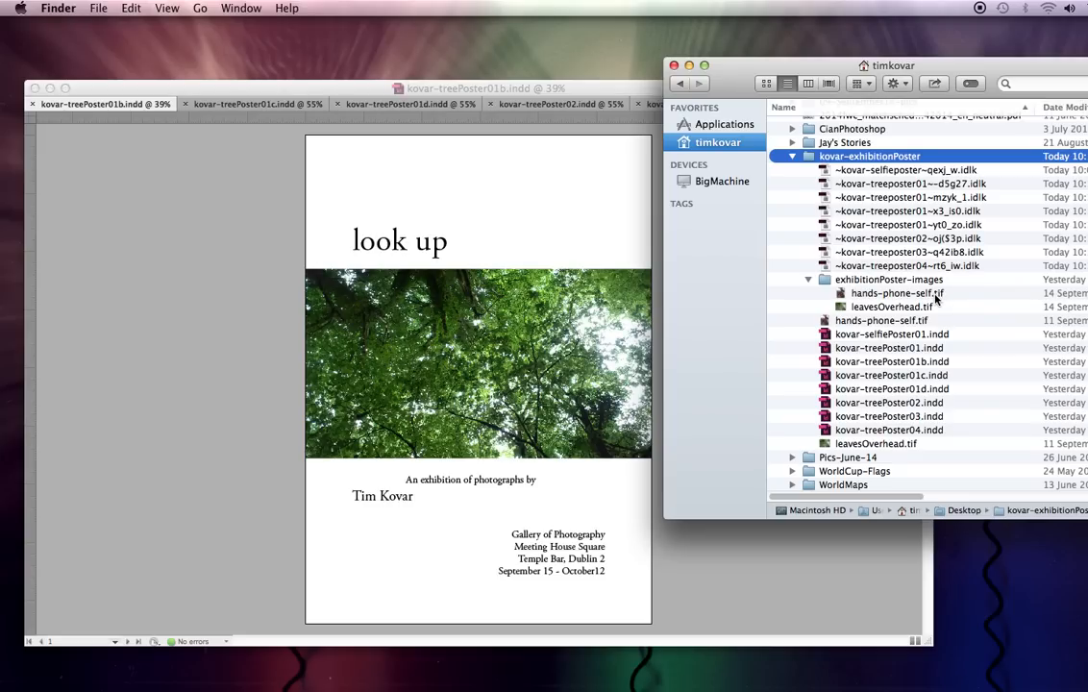
mouse_move(888, 294)
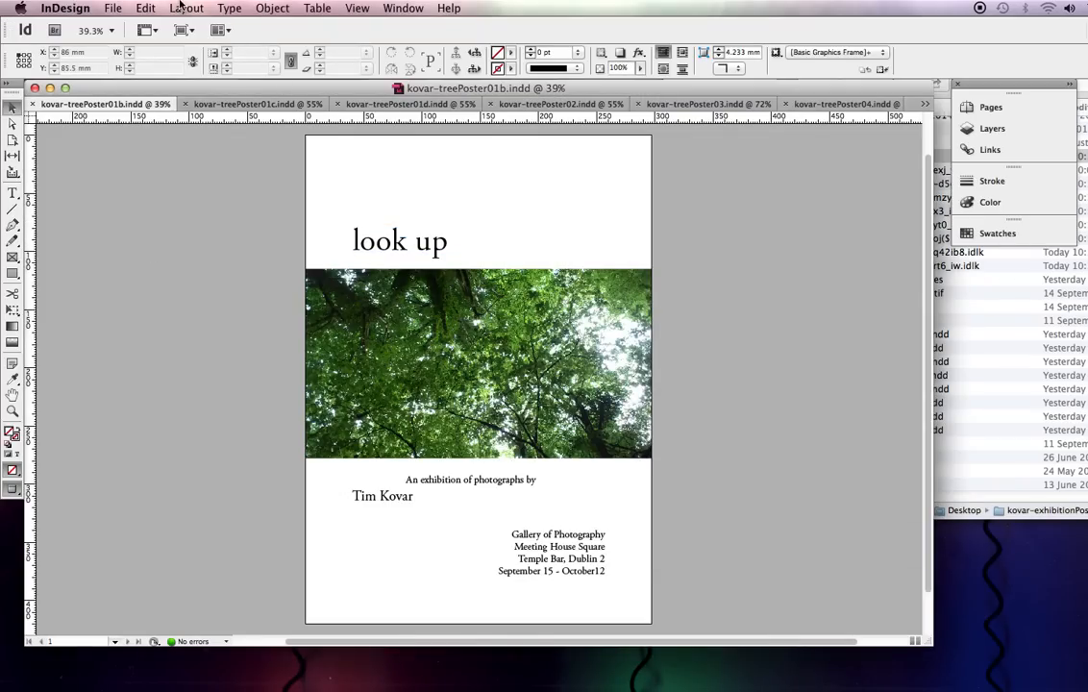
click(112, 8)
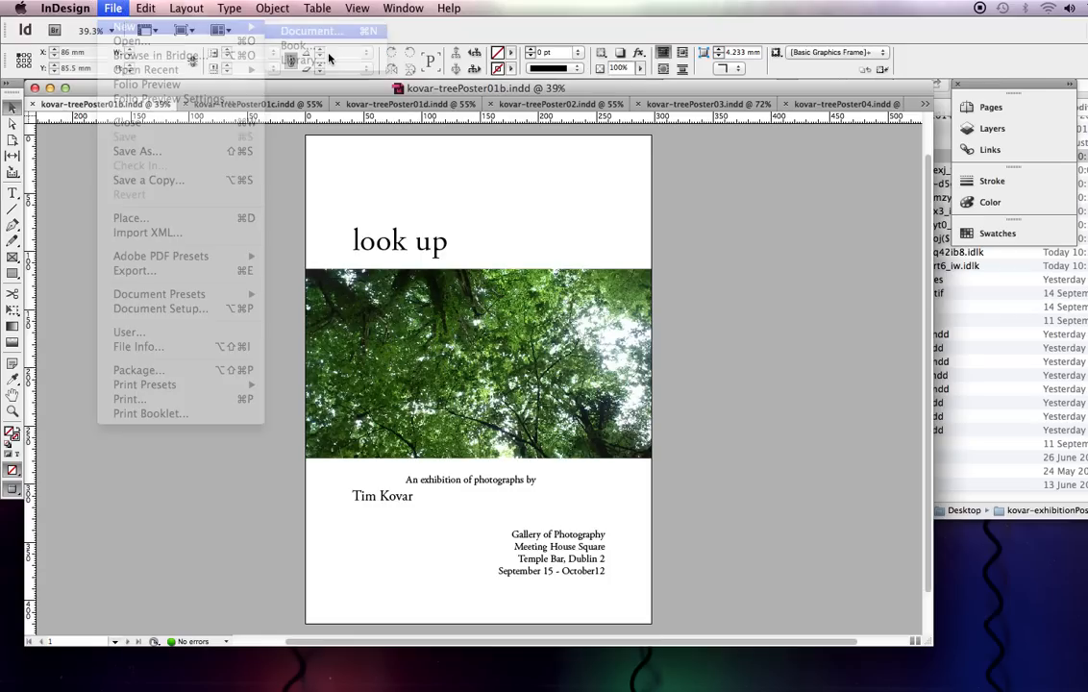
click(115, 27)
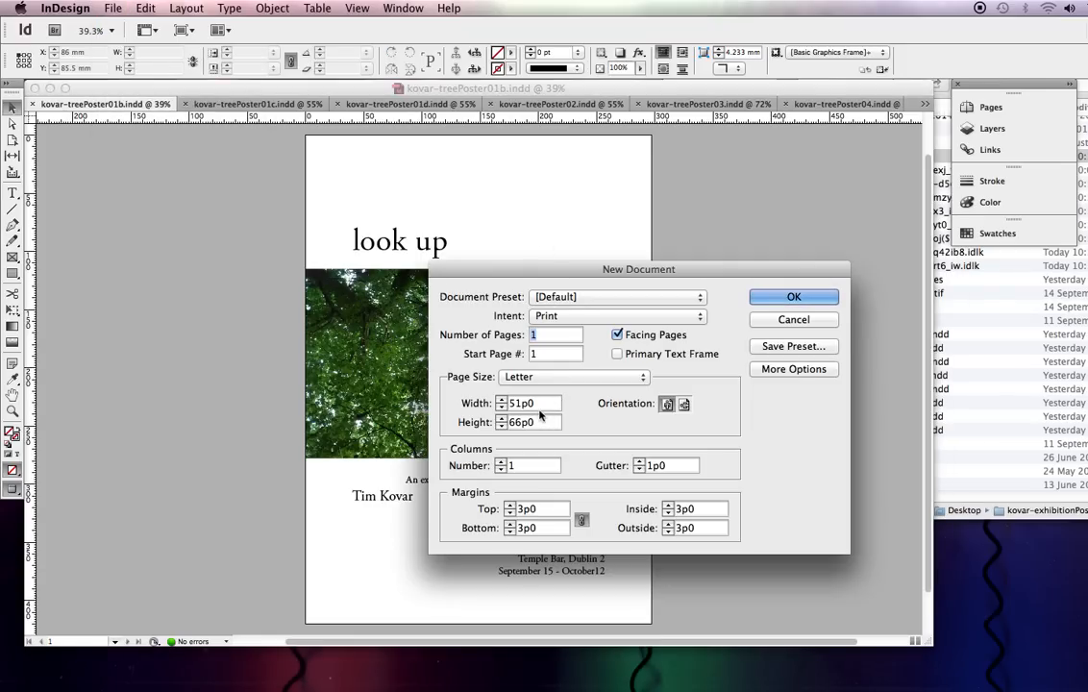
mouse_move(602, 407)
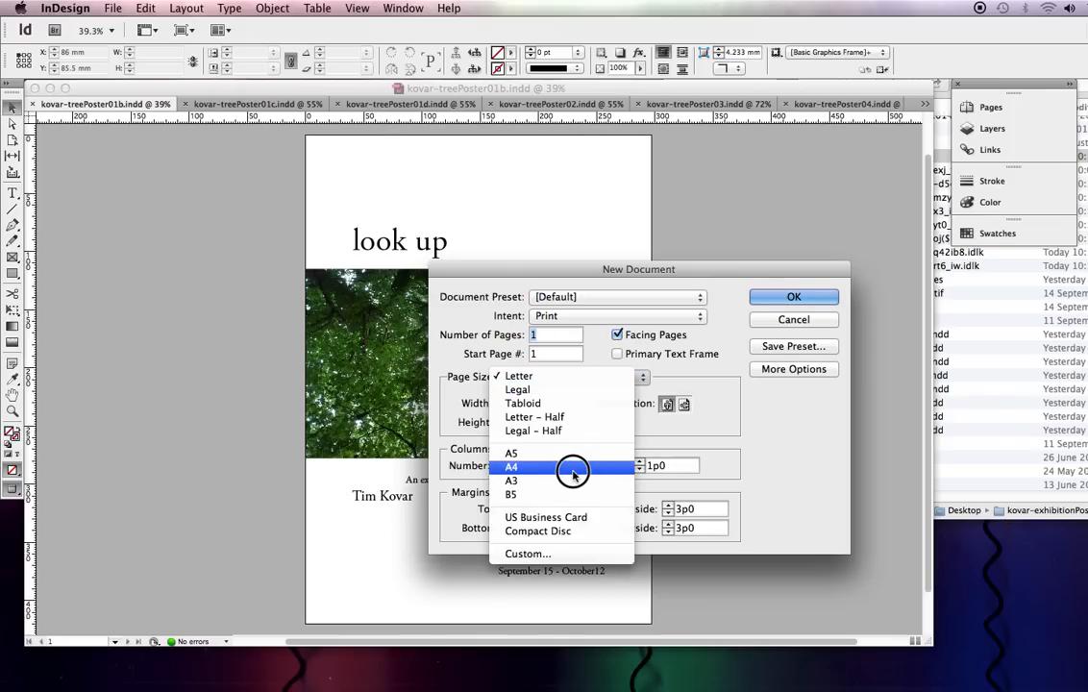
click(511, 466)
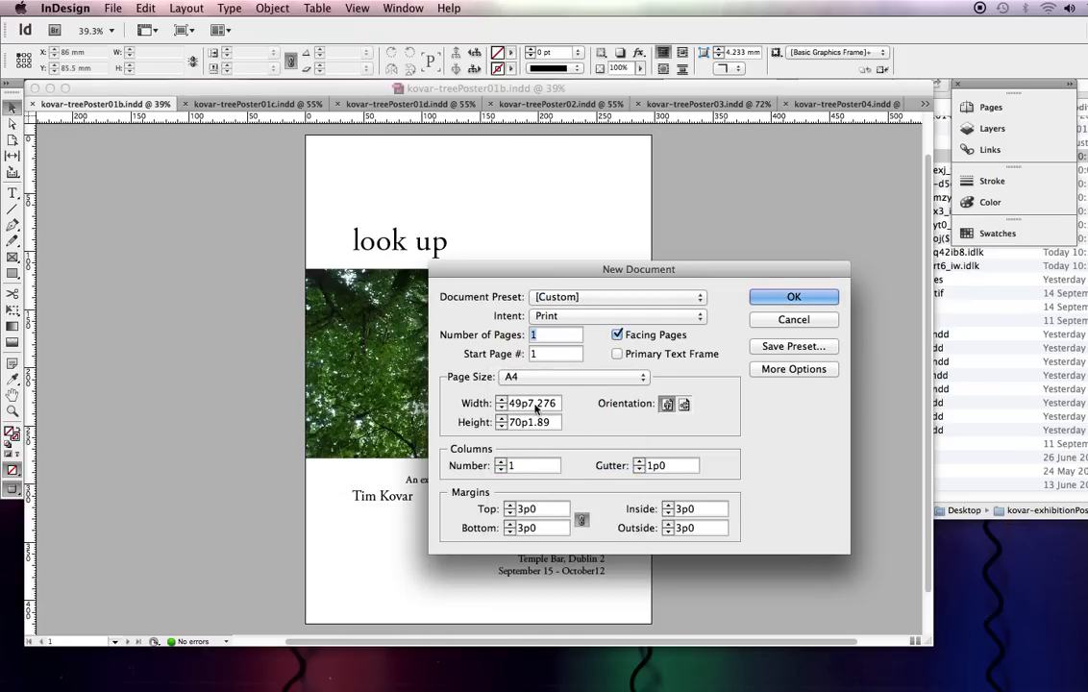
click(640, 377)
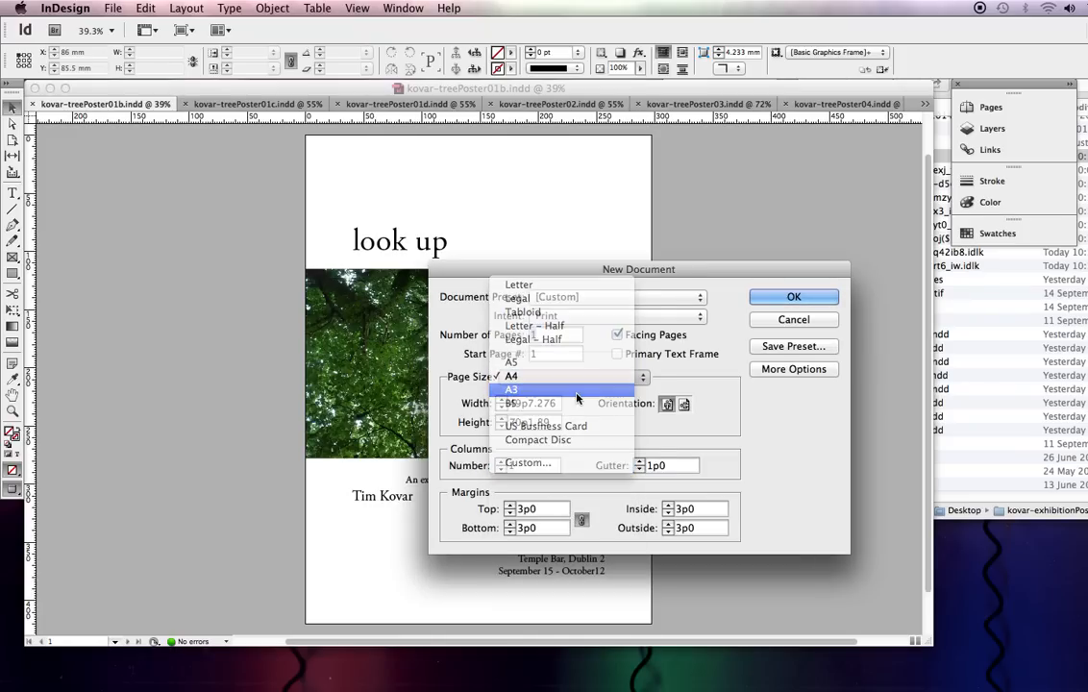
click(510, 389)
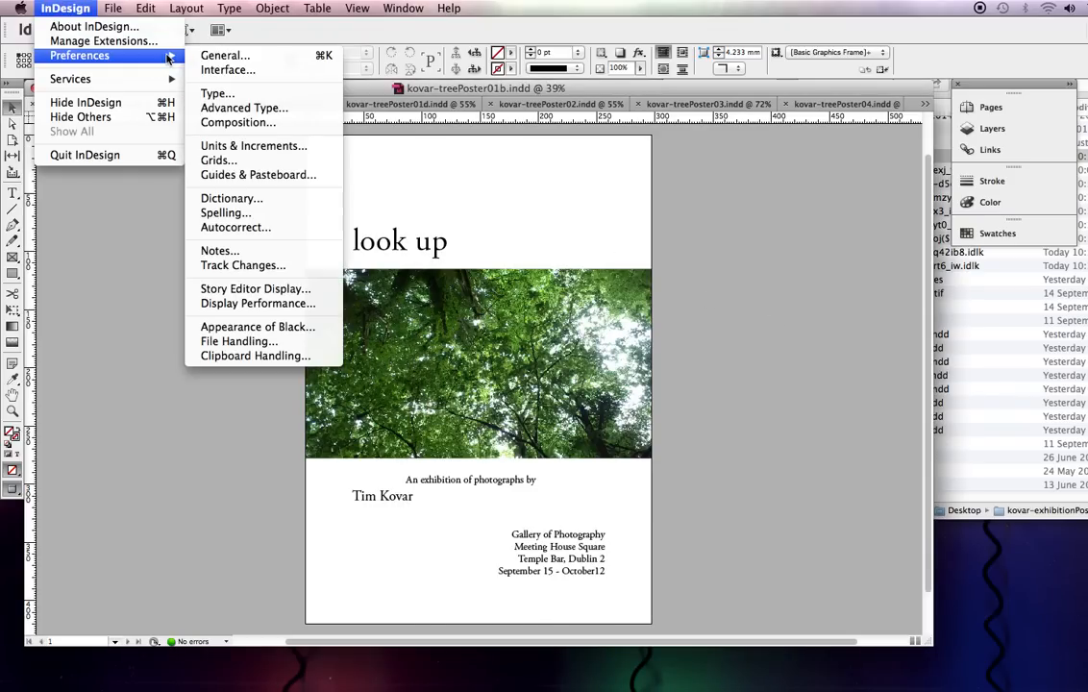
click(243, 152)
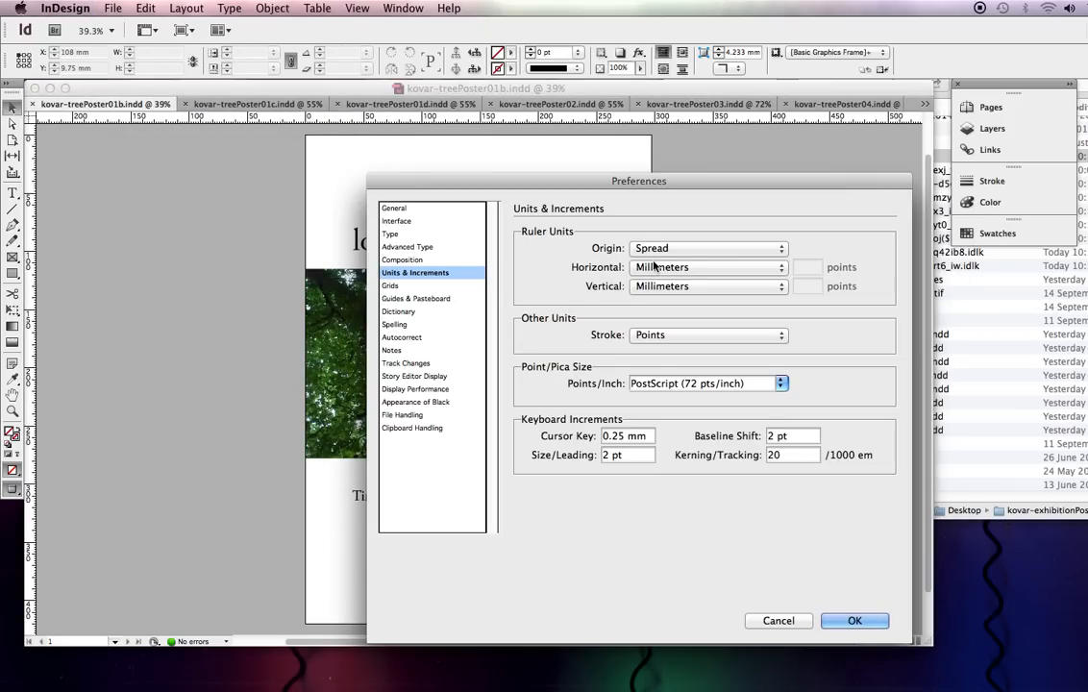
mouse_move(707, 275)
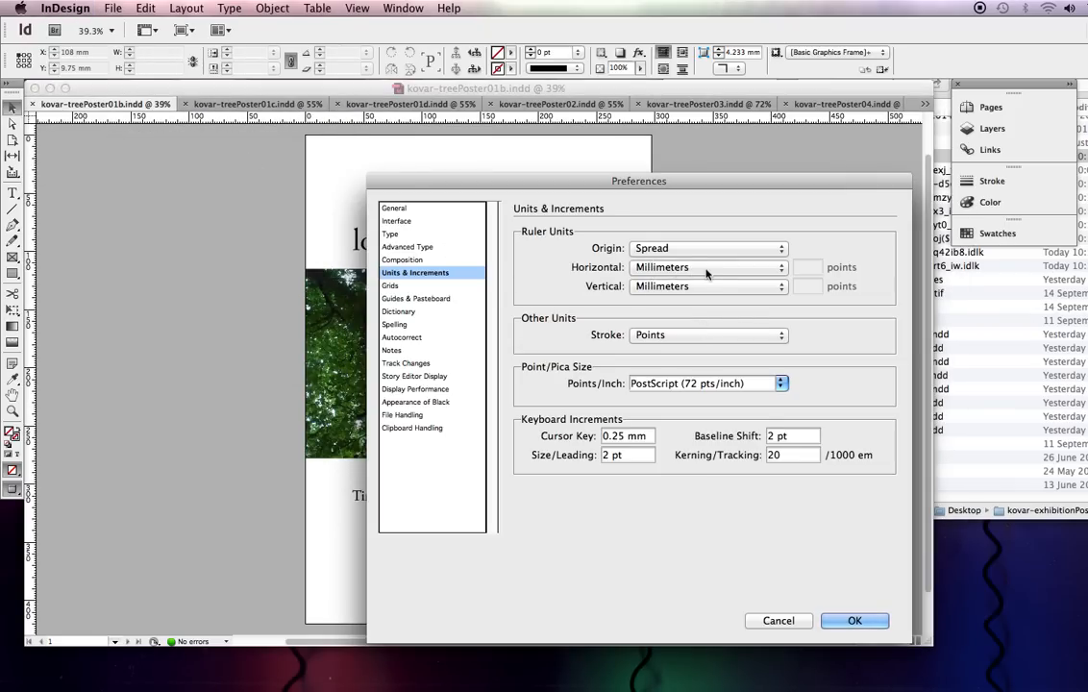
mouse_move(713, 286)
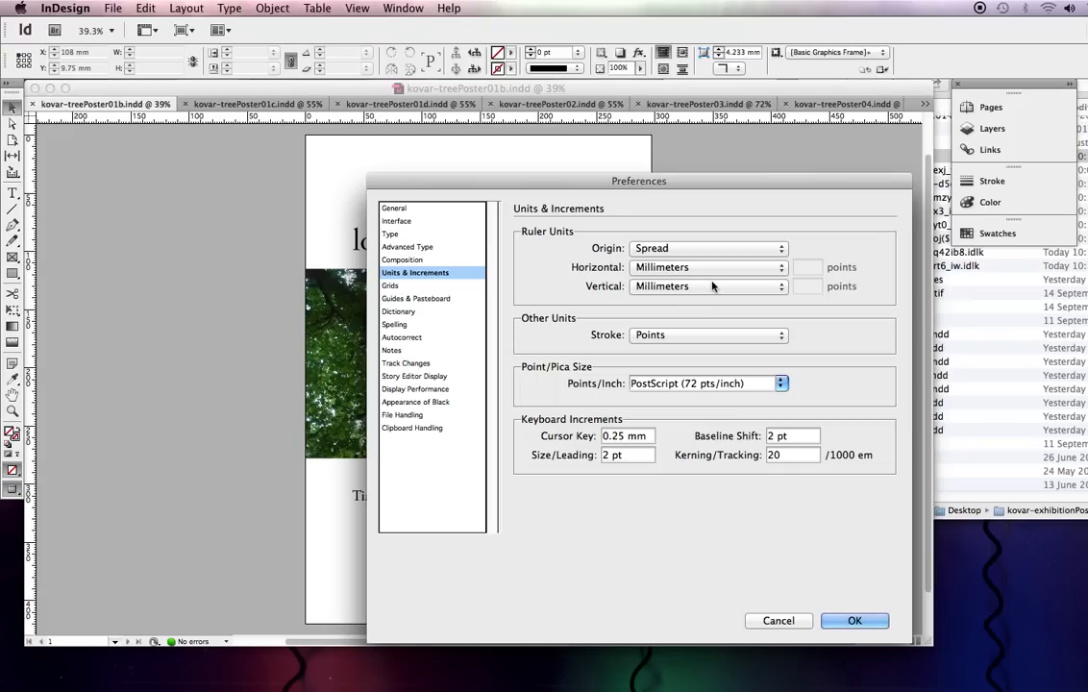
mouse_move(908, 645)
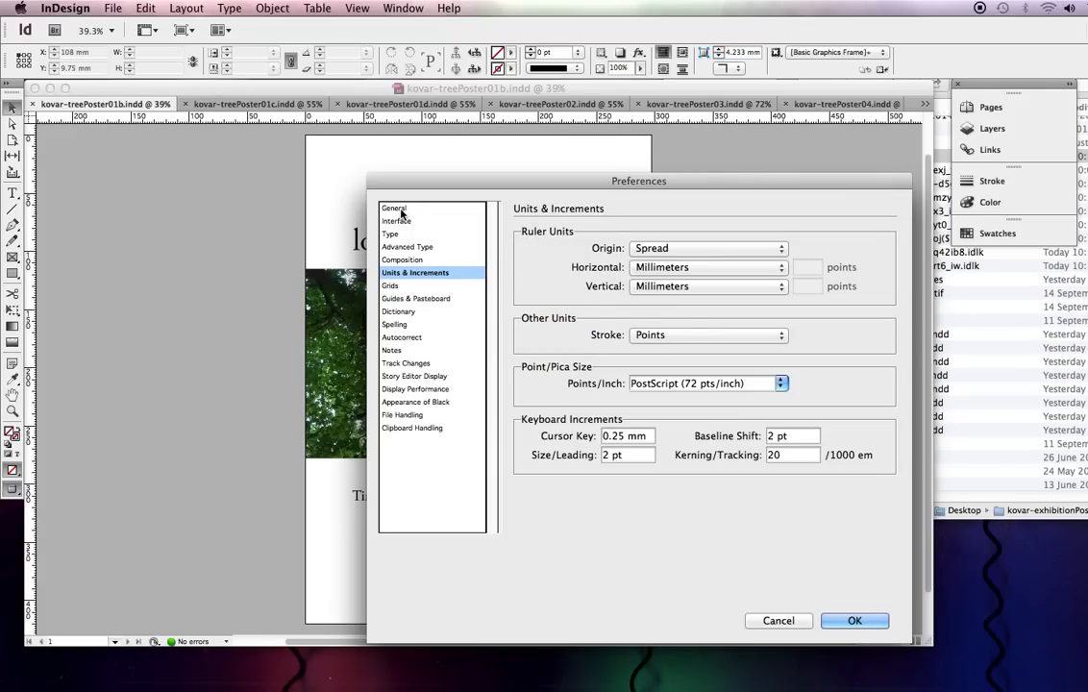
click(392, 208)
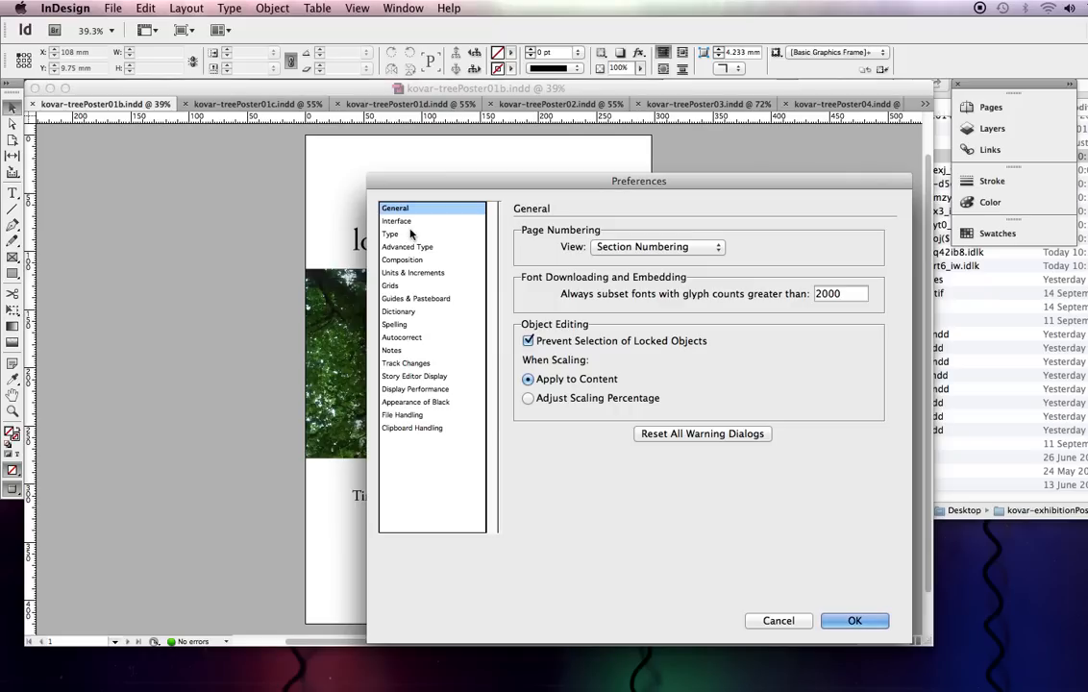
click(390, 233)
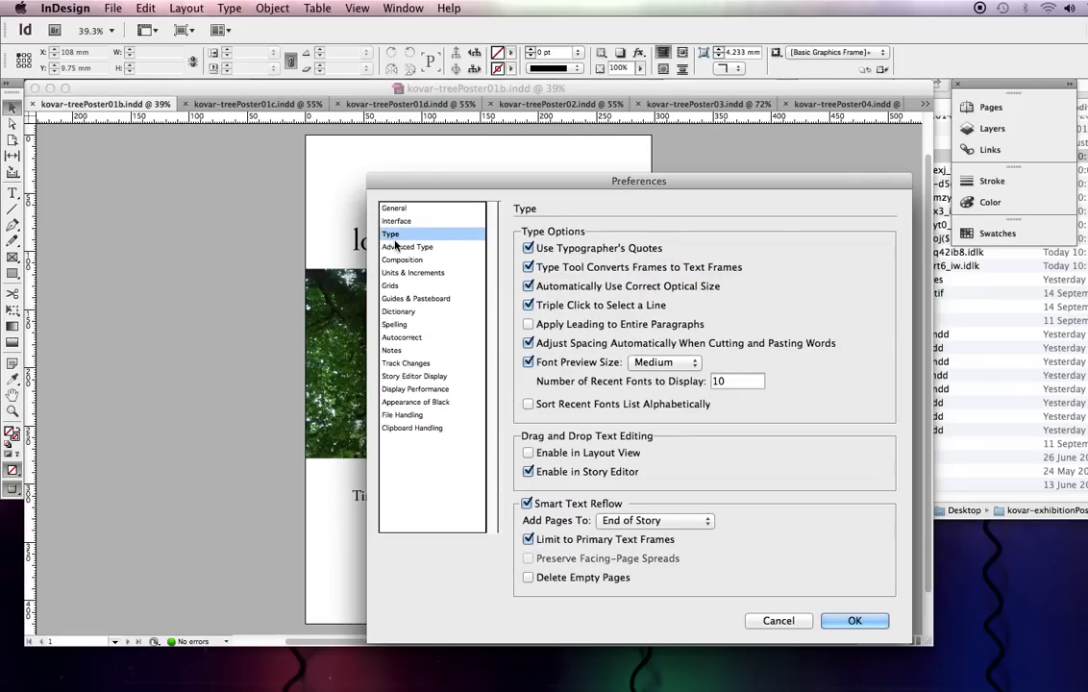
click(408, 247)
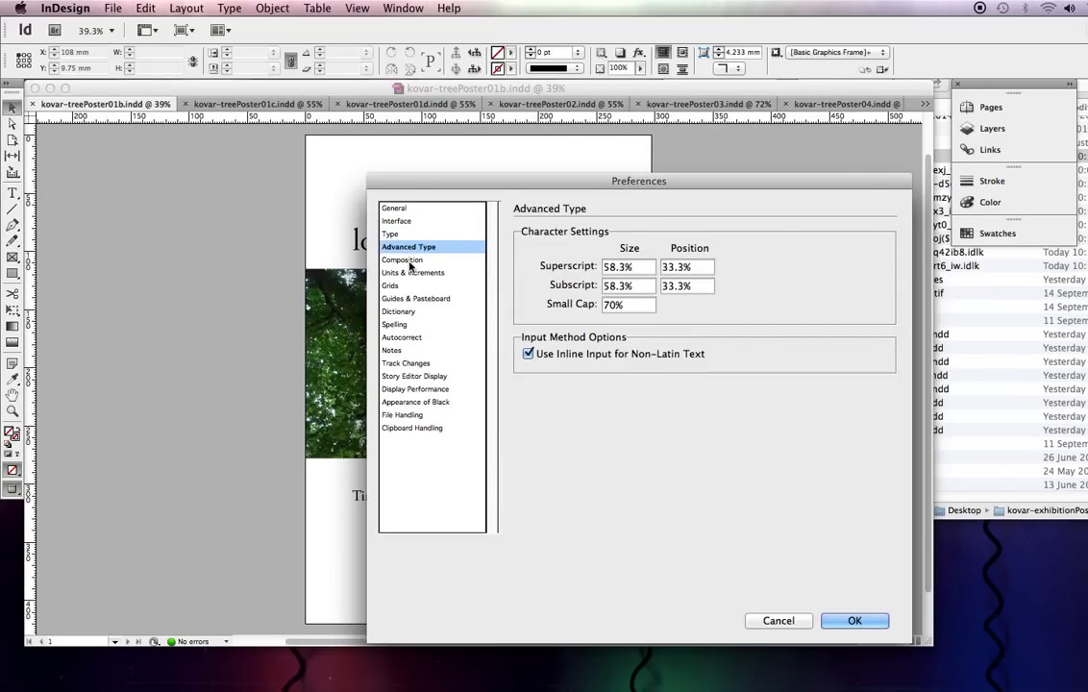
click(412, 272)
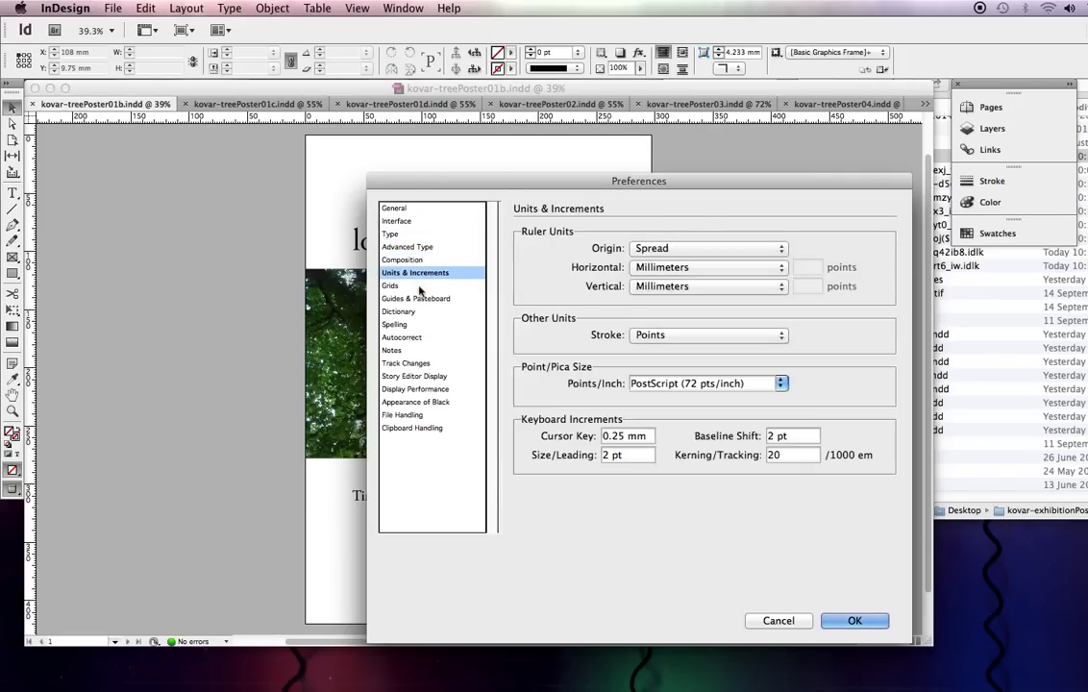
mouse_move(454, 358)
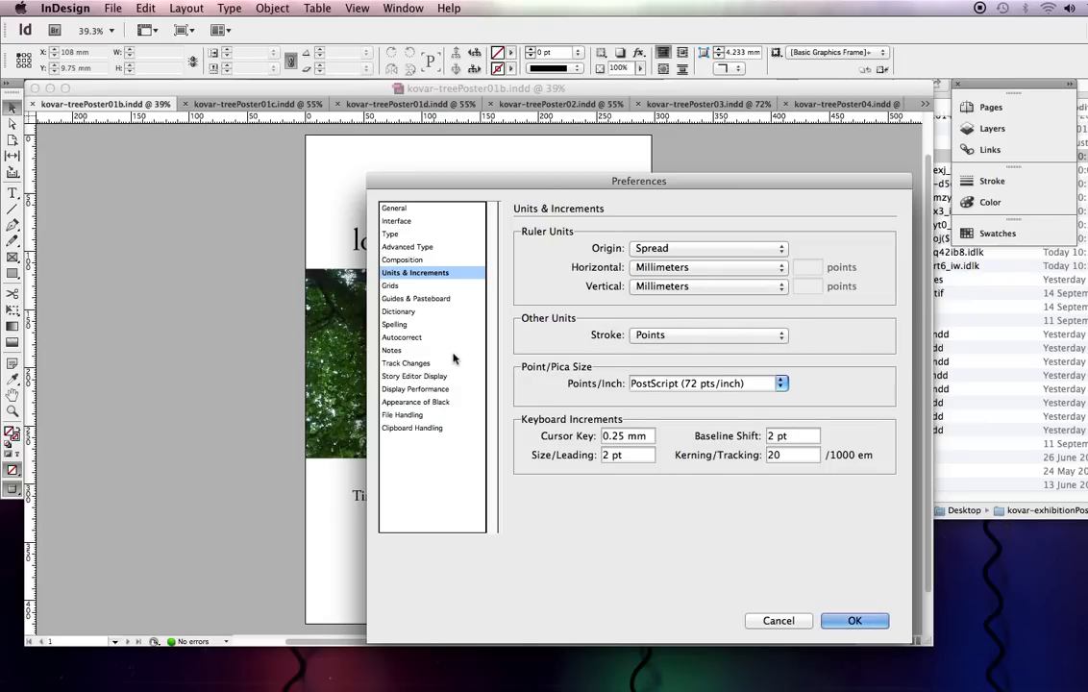
click(858, 621)
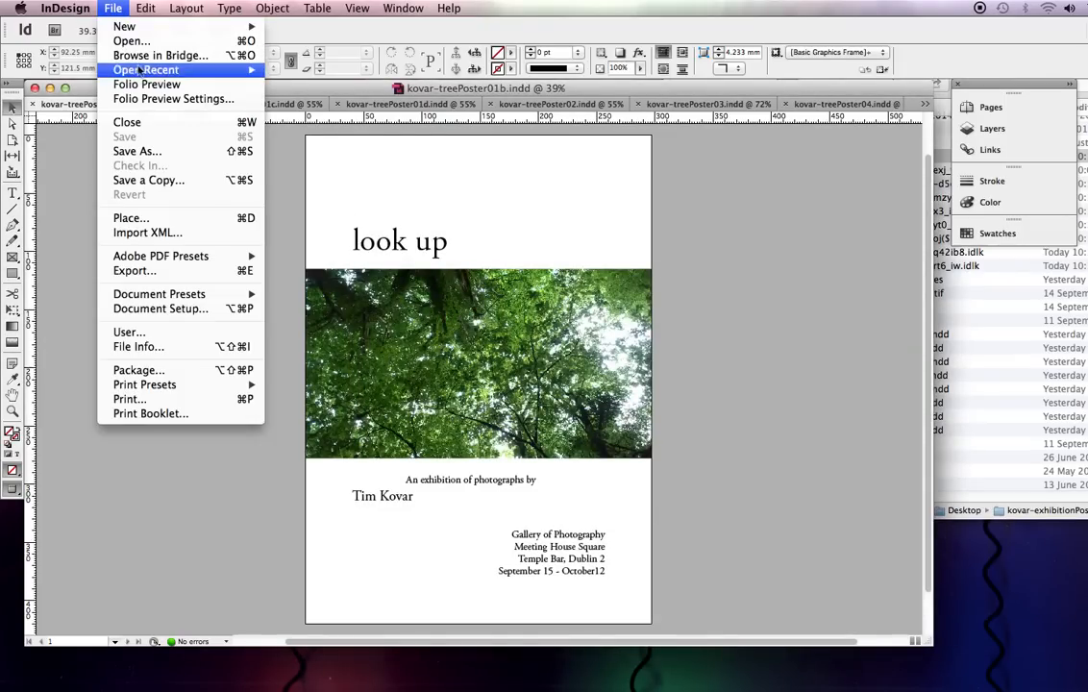
mouse_move(123, 28)
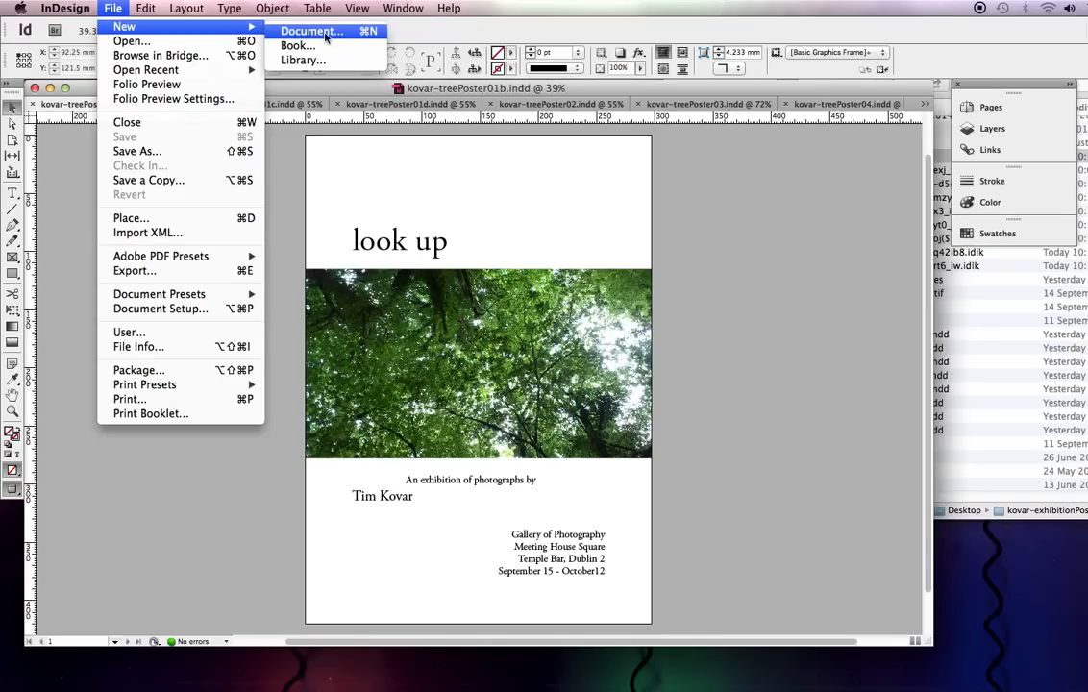
Create a new one-page A3 document, Untitled-1
click(315, 32)
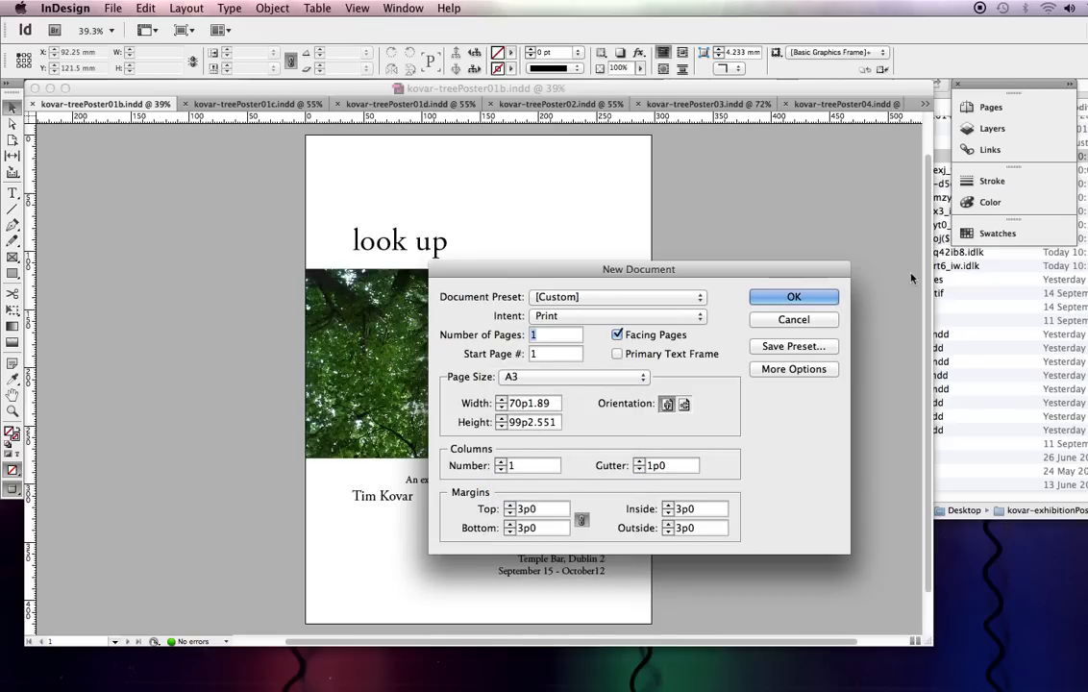
mouse_move(794, 296)
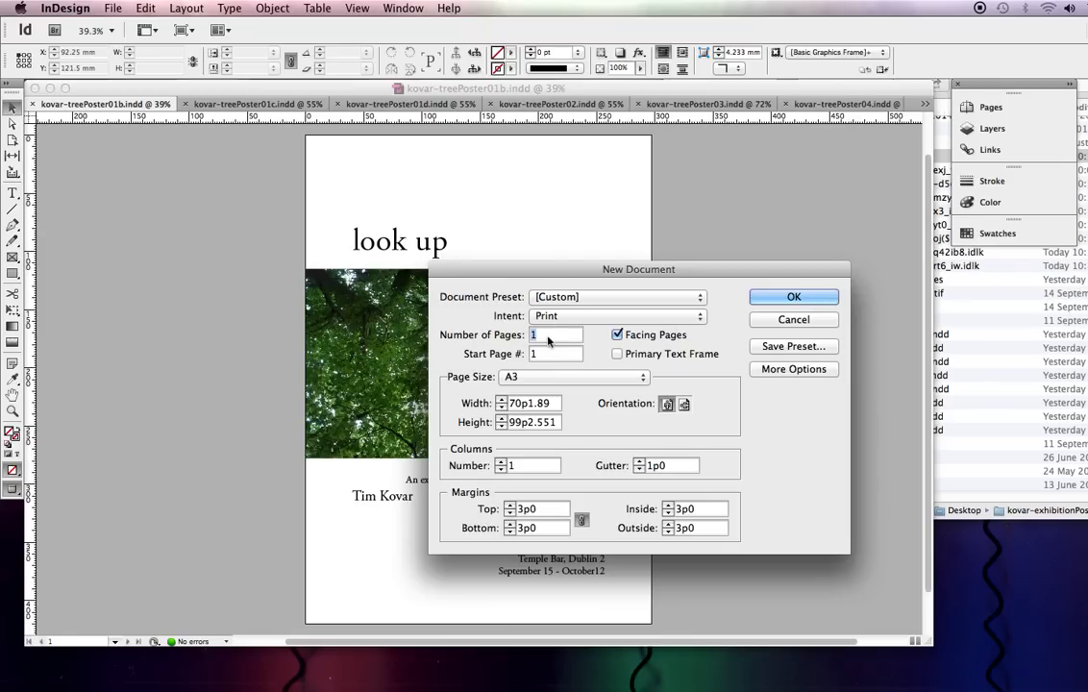
click(793, 296)
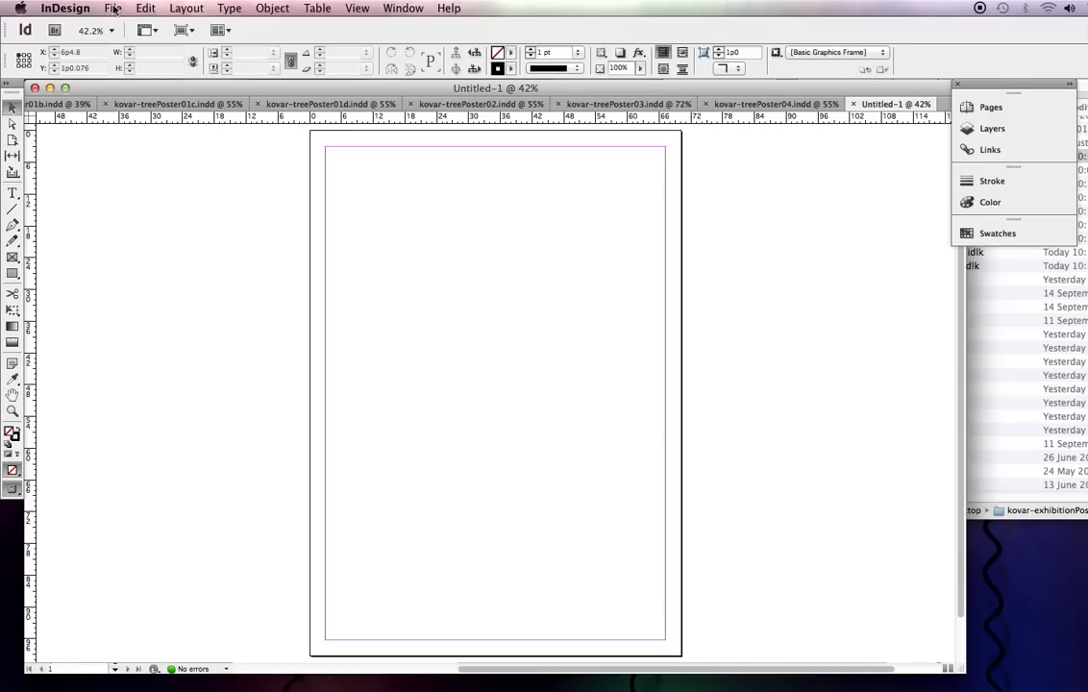
Enter 3mm in the linked bleed fields of Document Setup and apply it
click(116, 8)
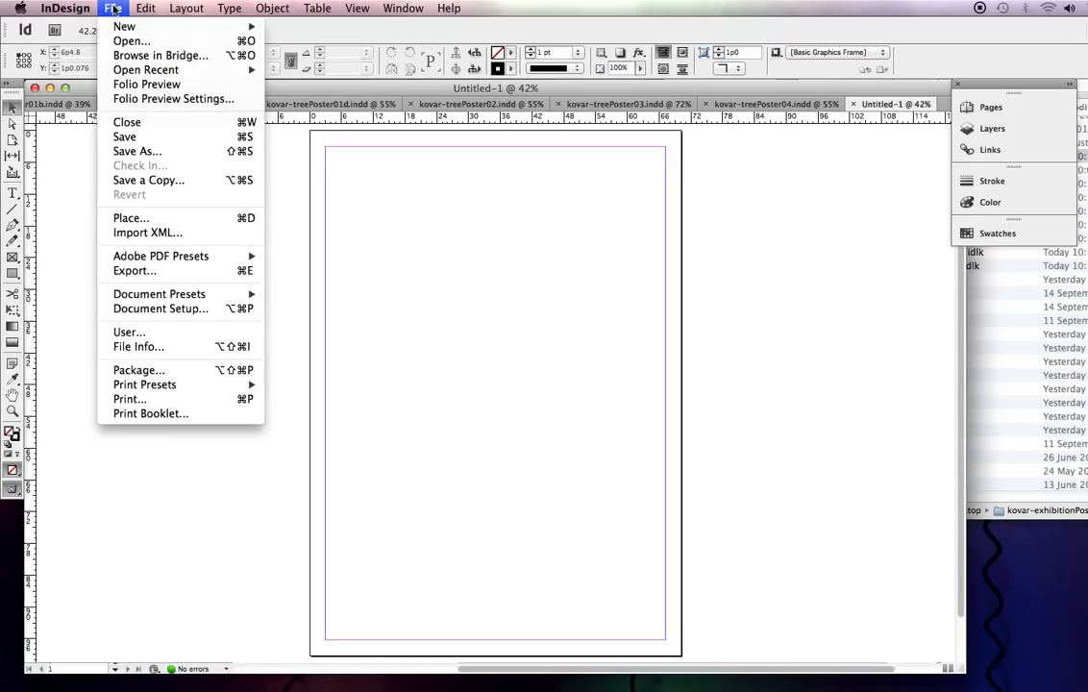
mouse_move(160, 308)
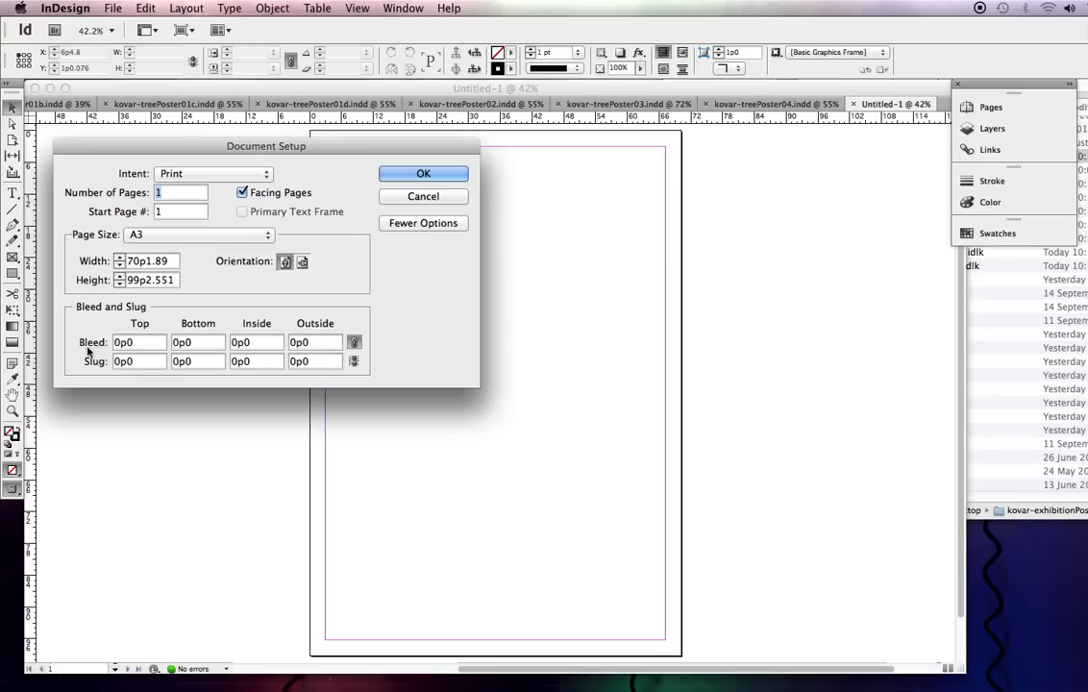
mouse_move(87, 348)
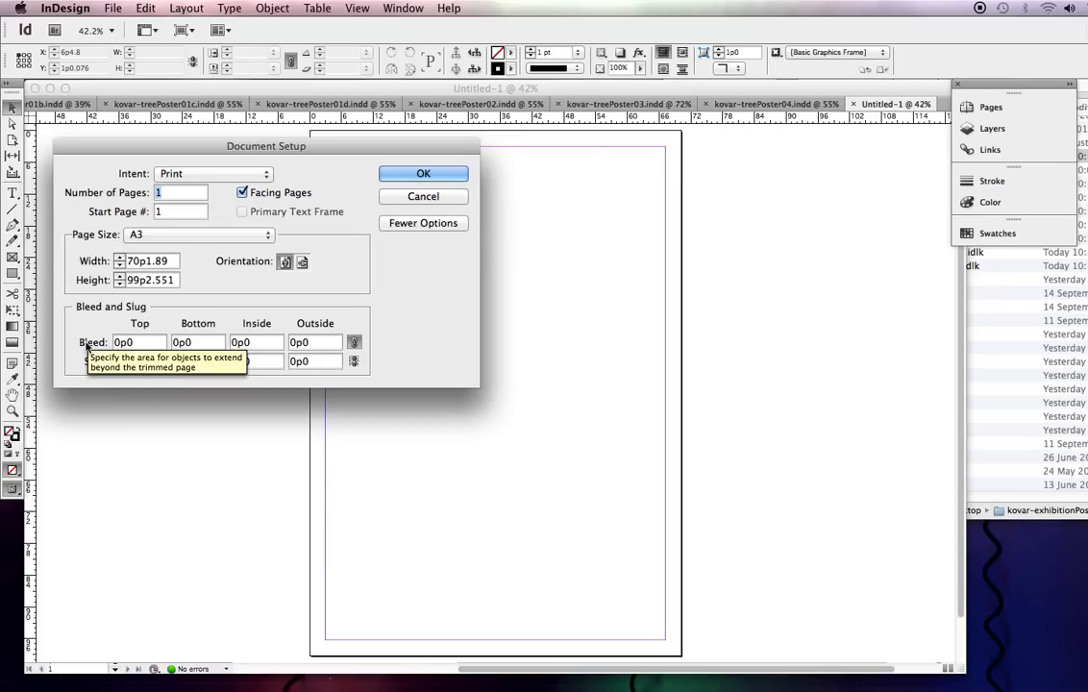
click(138, 342)
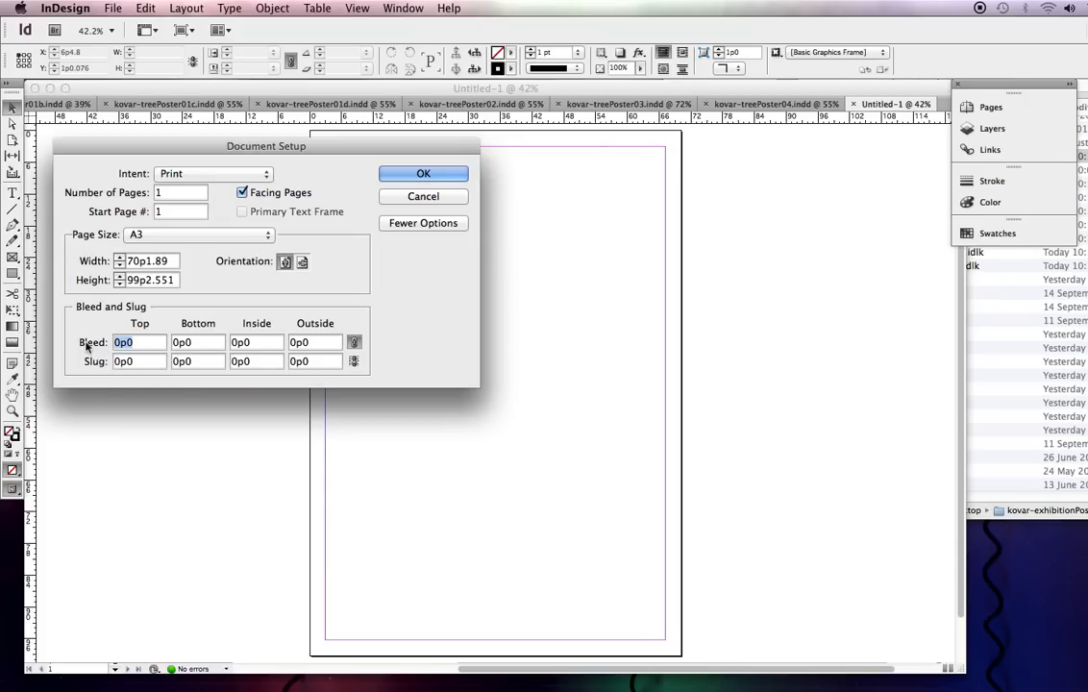
text(3)
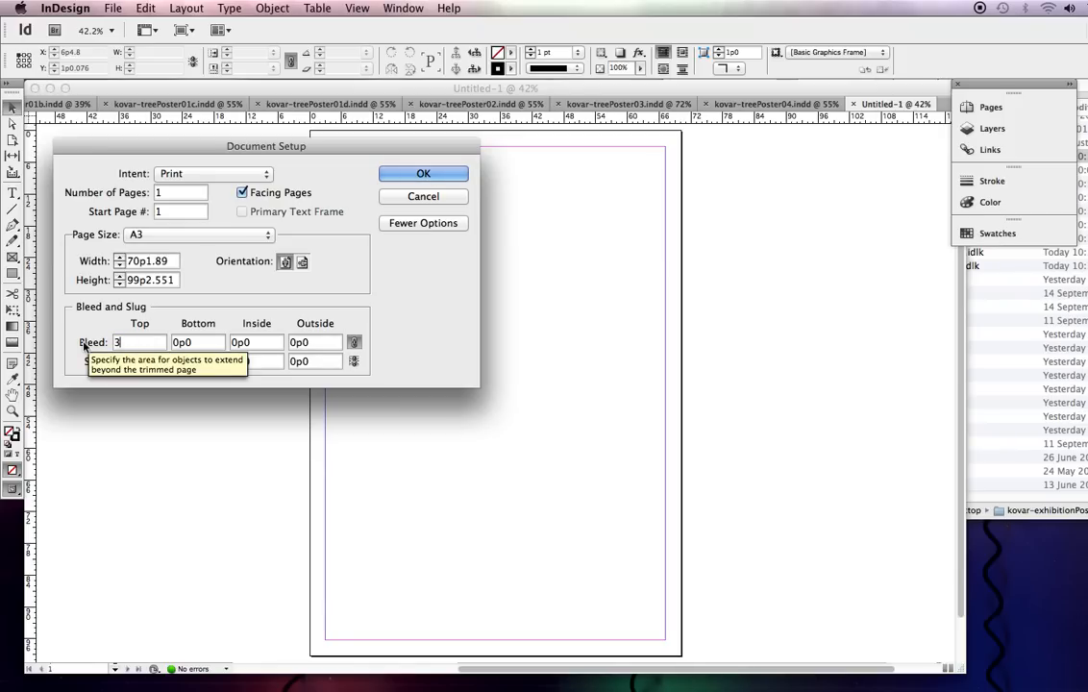
text(mm)
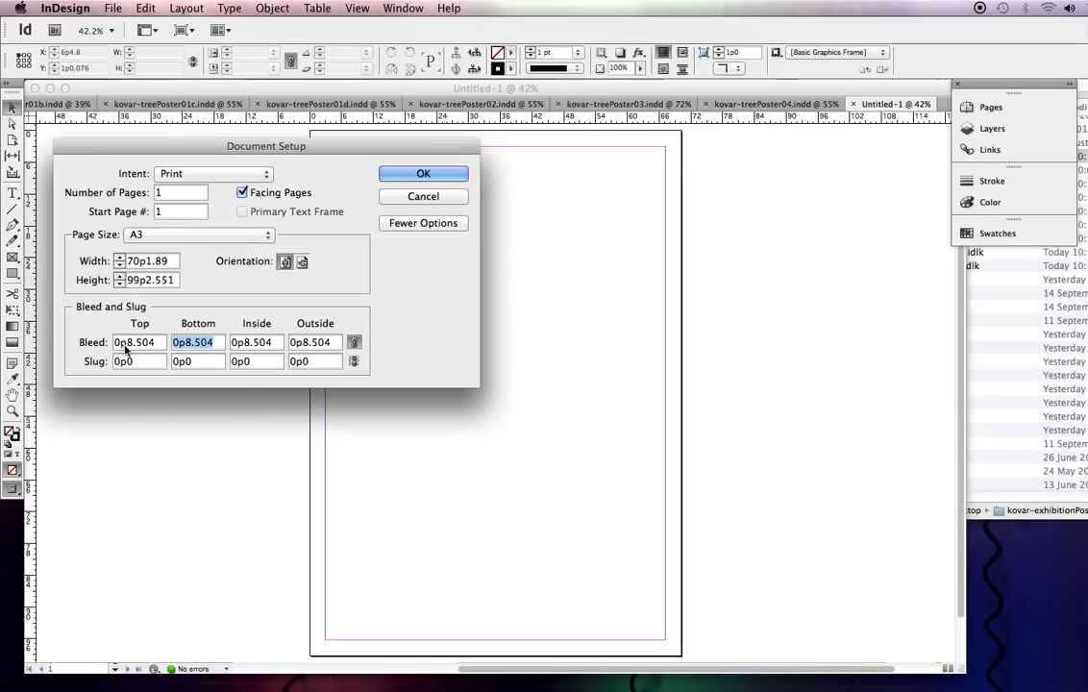
mouse_move(94, 342)
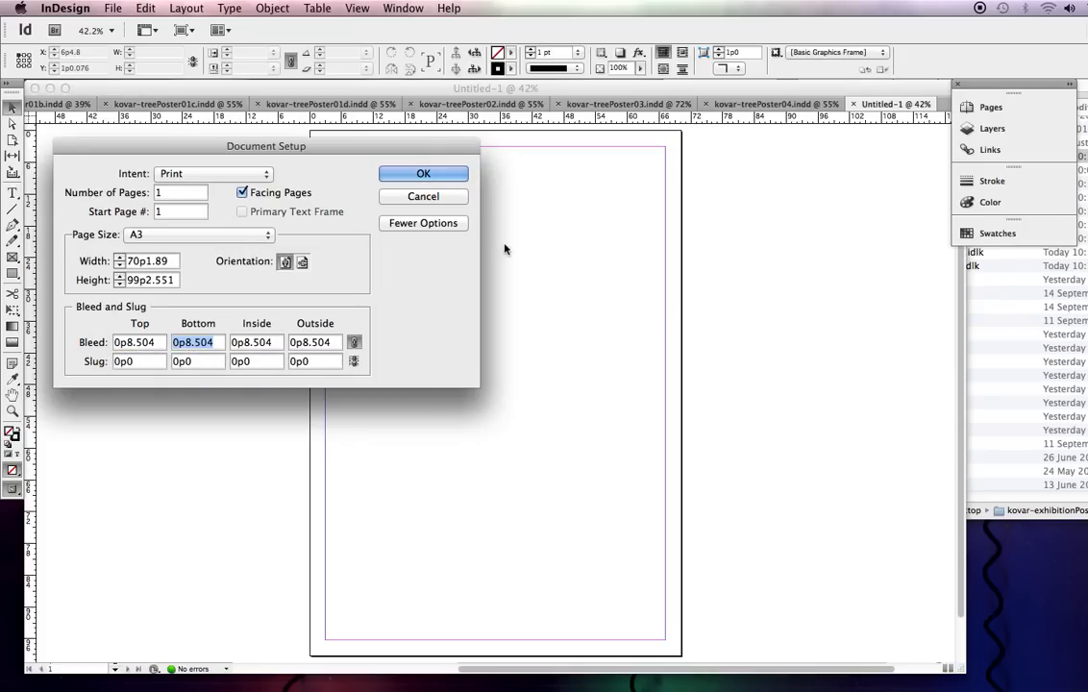
mouse_move(472, 144)
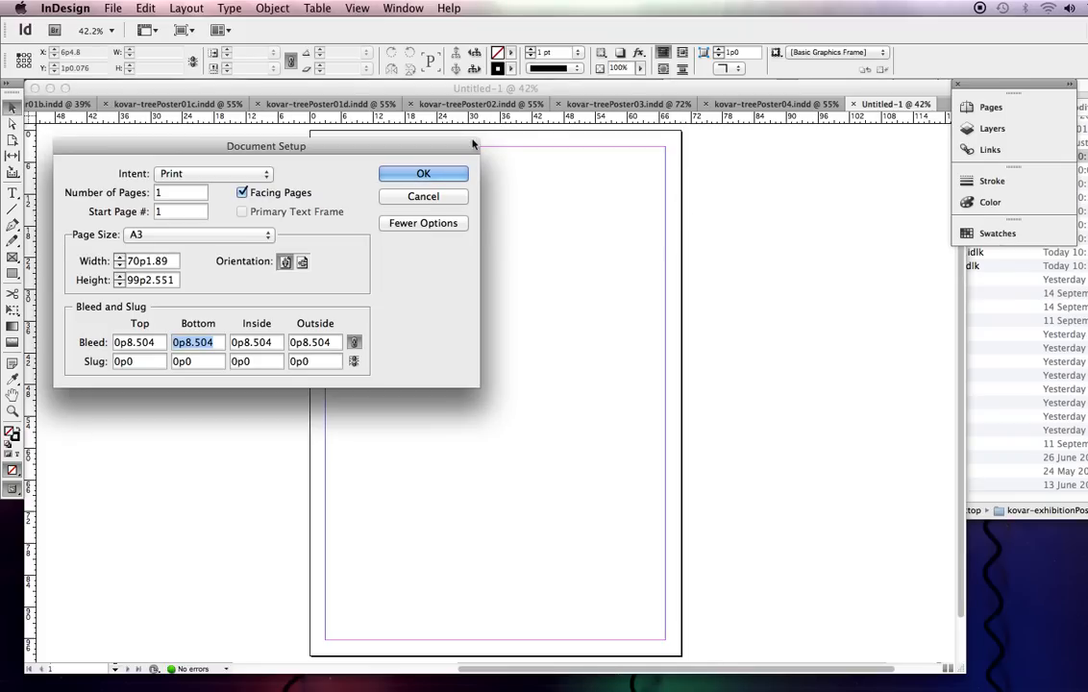
click(422, 173)
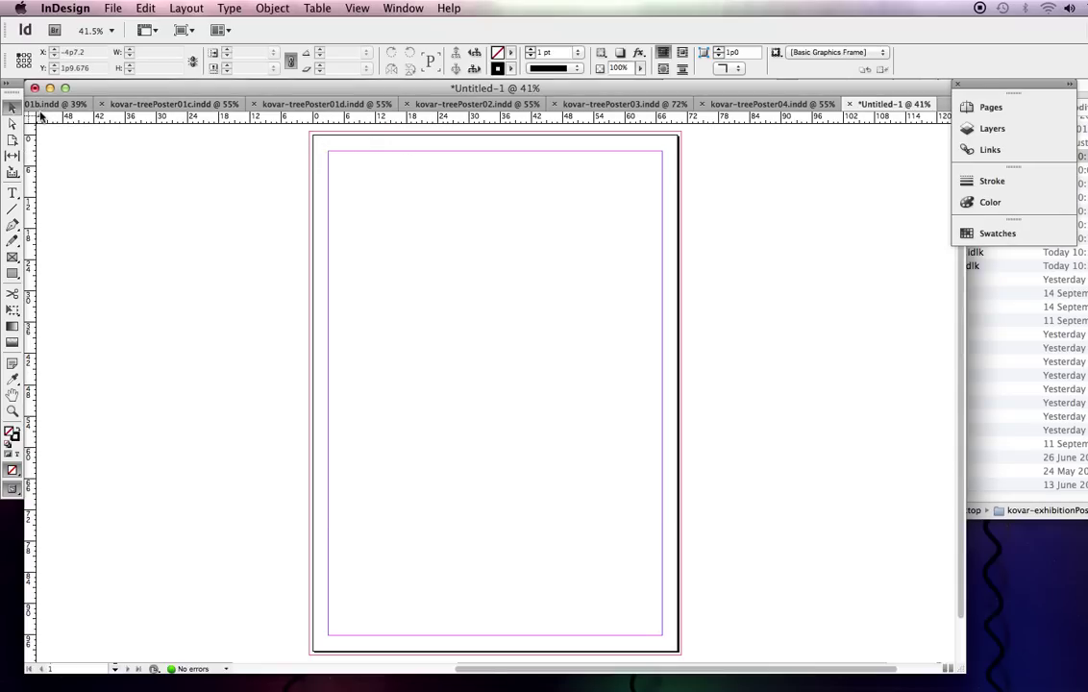
click(86, 116)
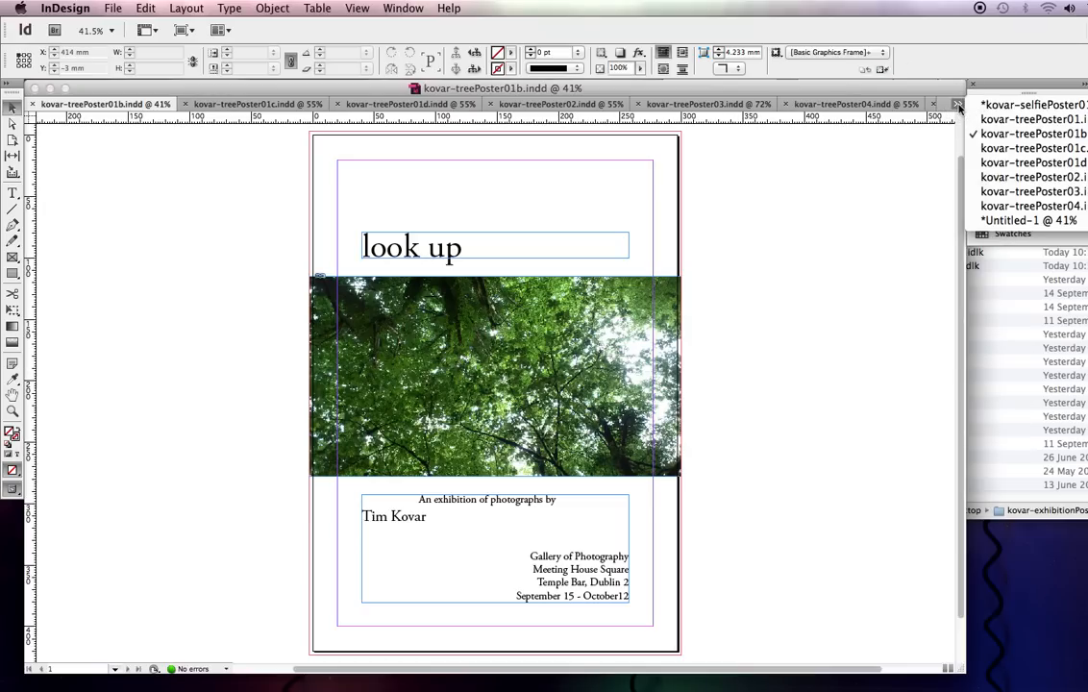
click(1028, 220)
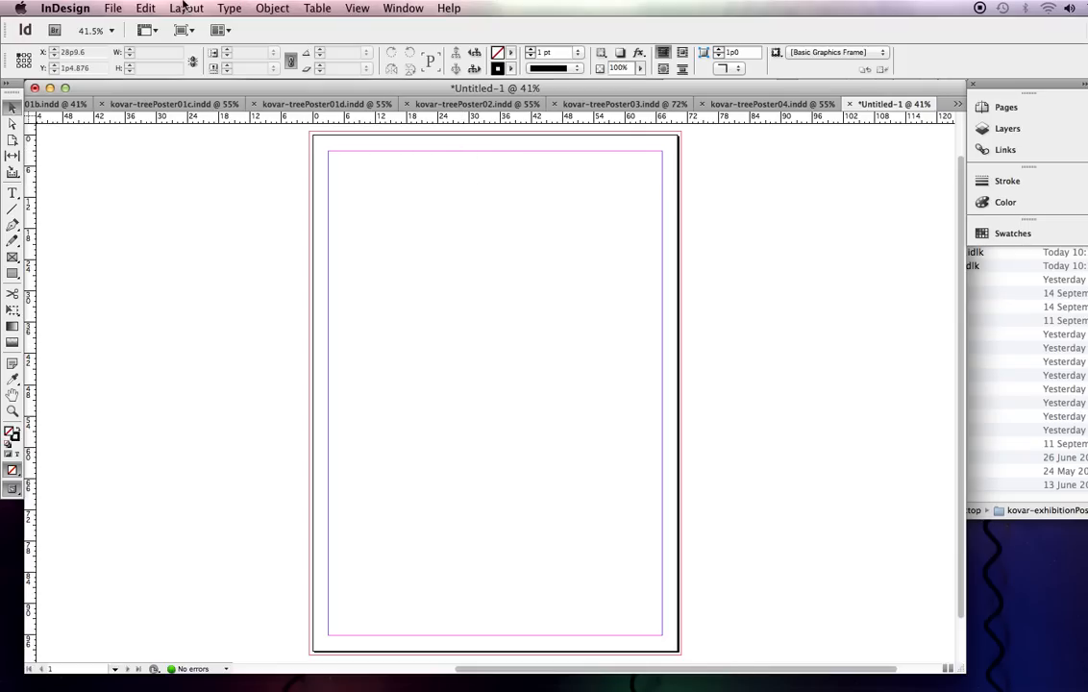
Apply linked 20mm margins via Margins and Columns, checking the preview
click(184, 8)
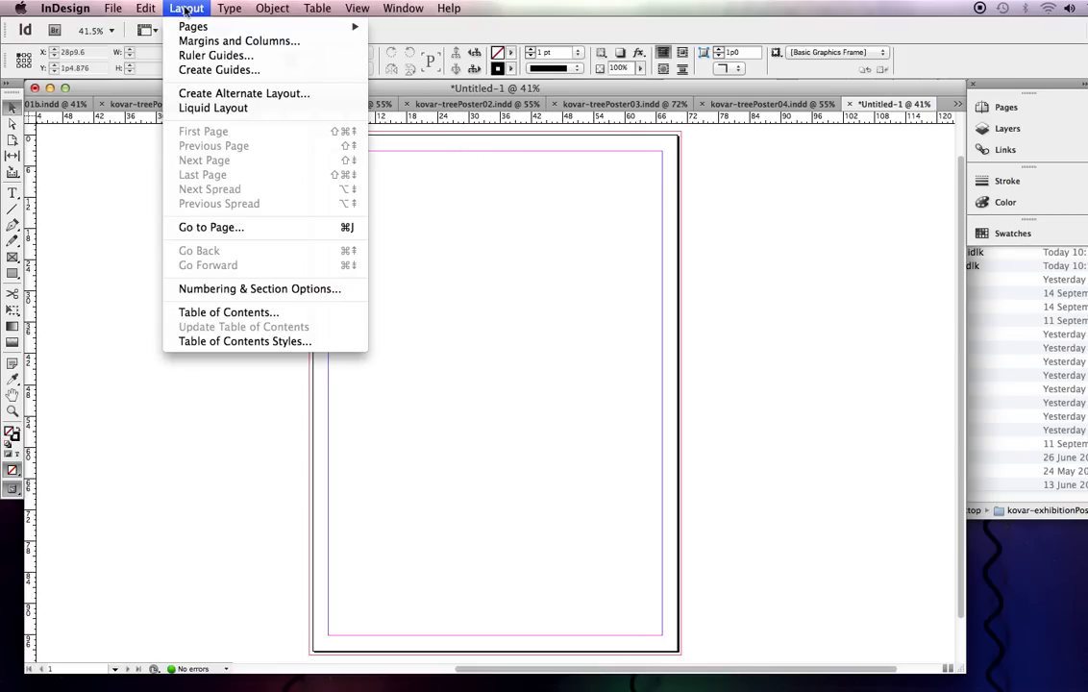
mouse_move(239, 41)
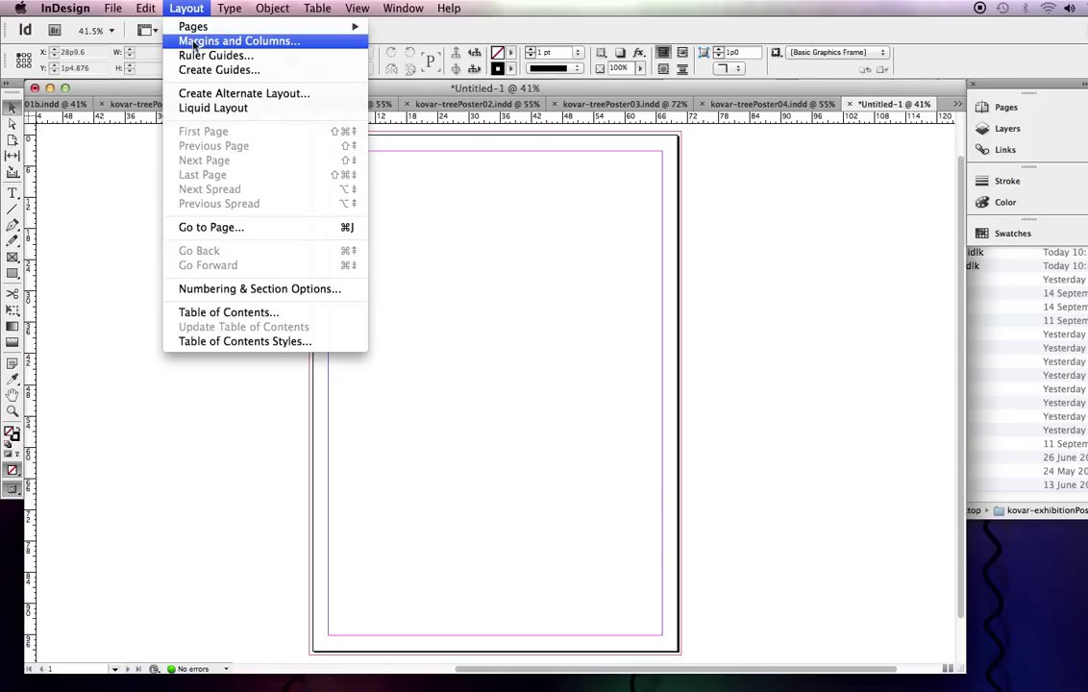
click(239, 41)
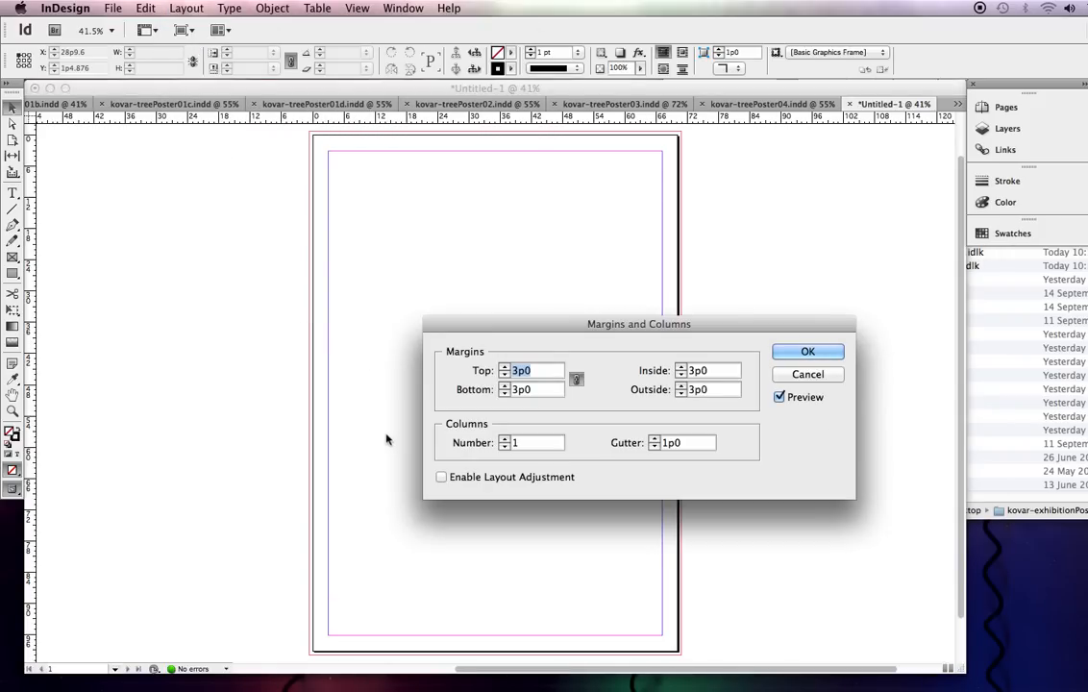
mouse_move(483, 423)
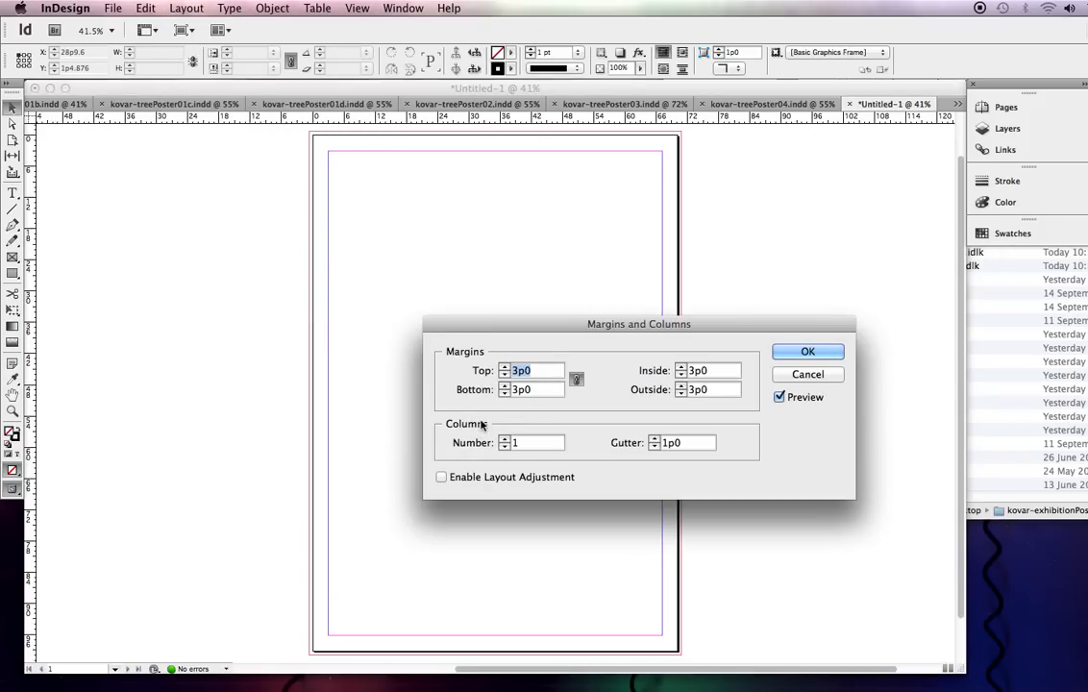
mouse_move(505, 434)
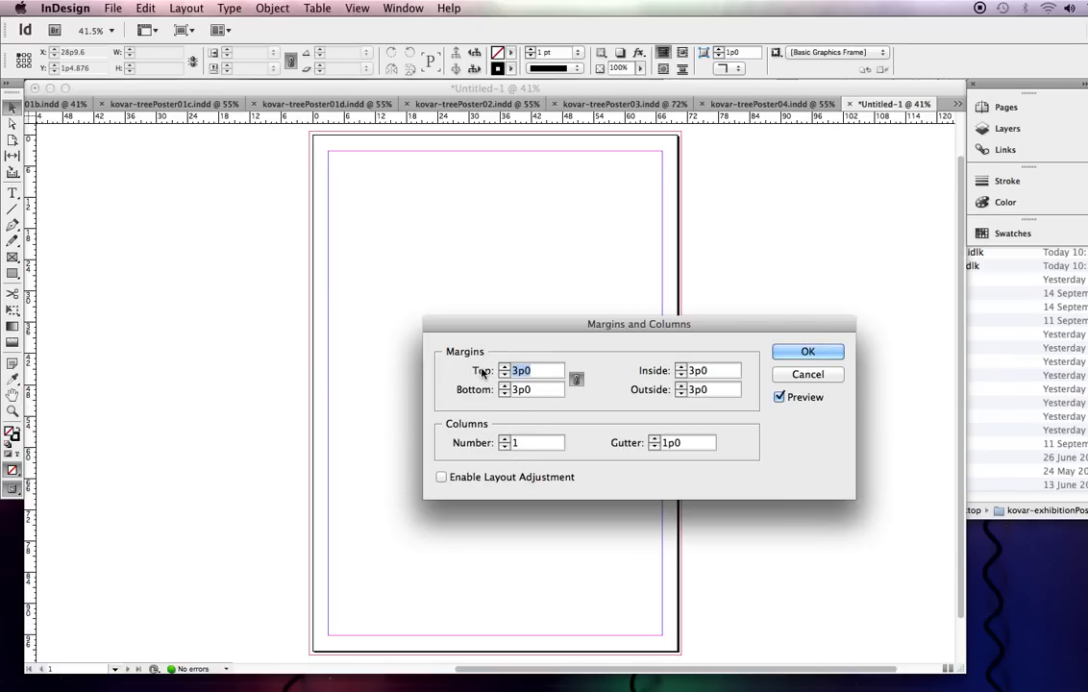
text(20)
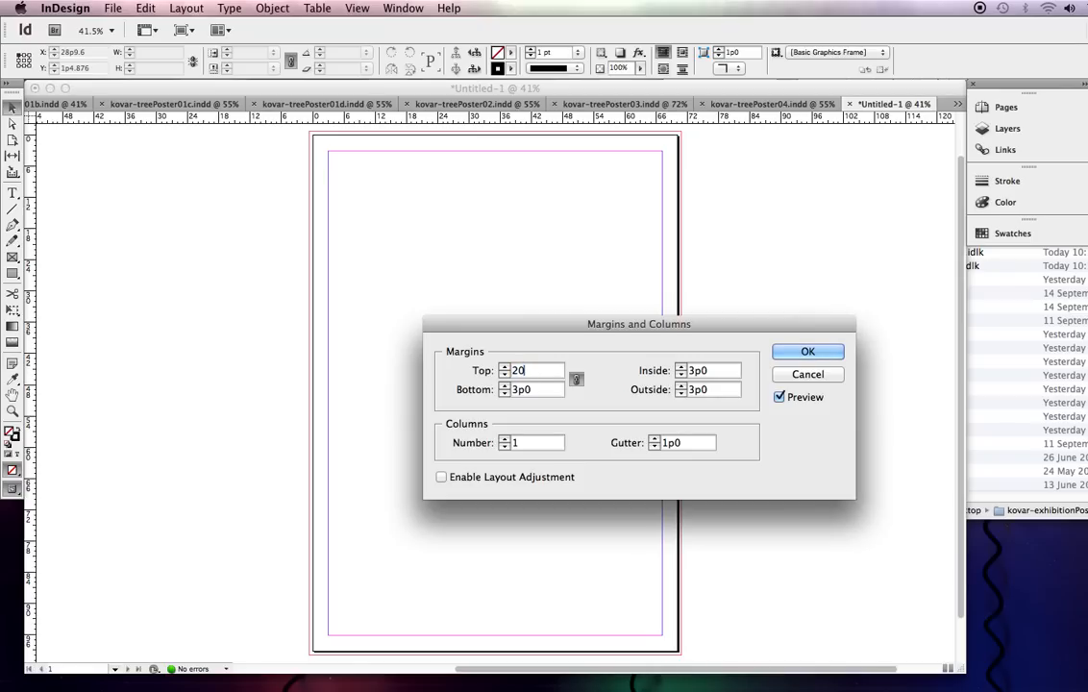
text(mm)
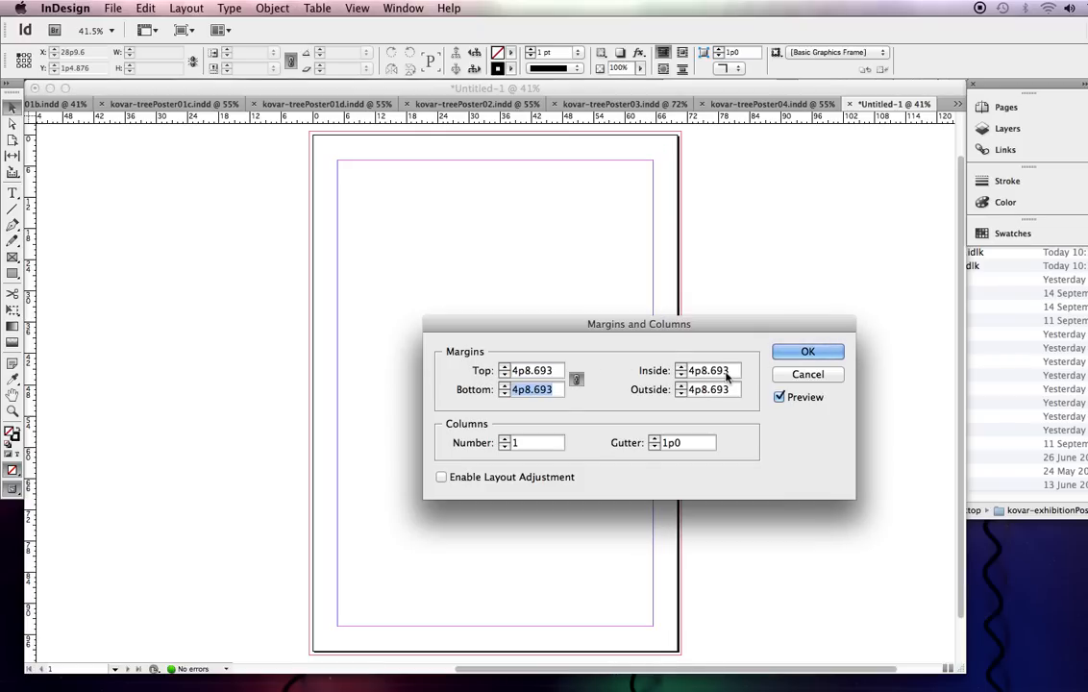
mouse_move(619, 170)
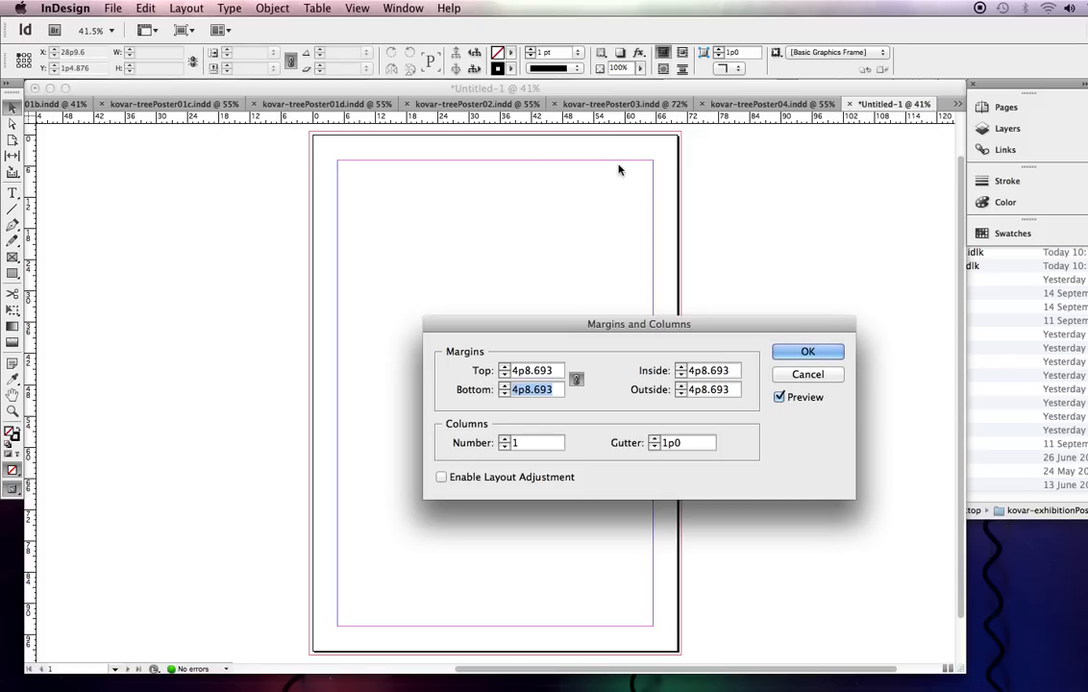
click(779, 396)
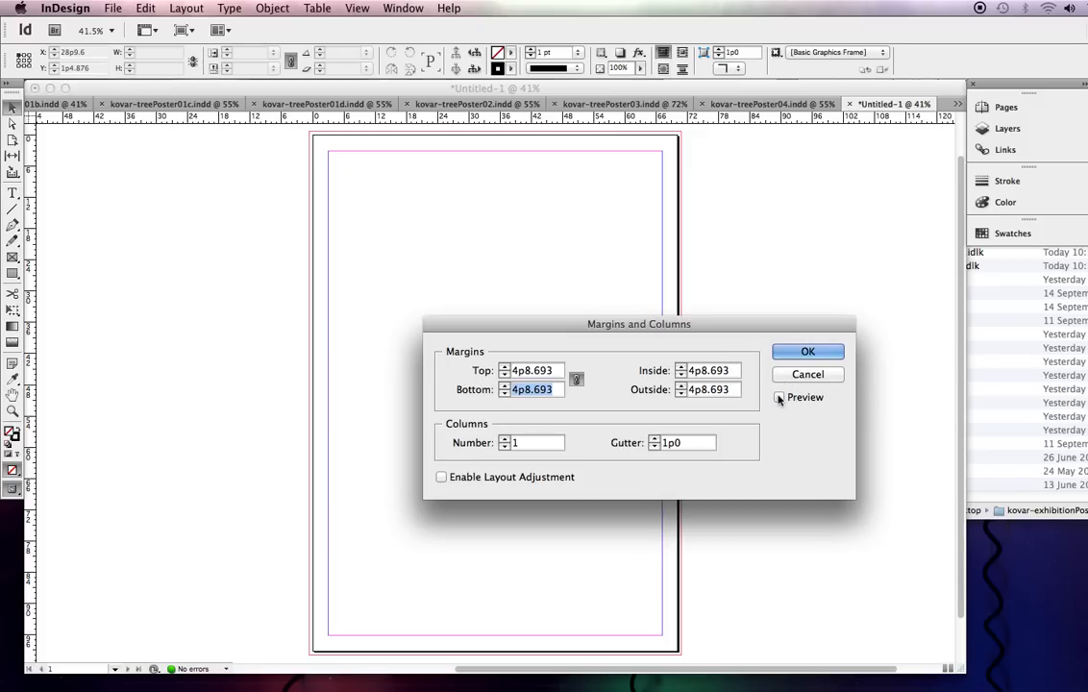
click(779, 398)
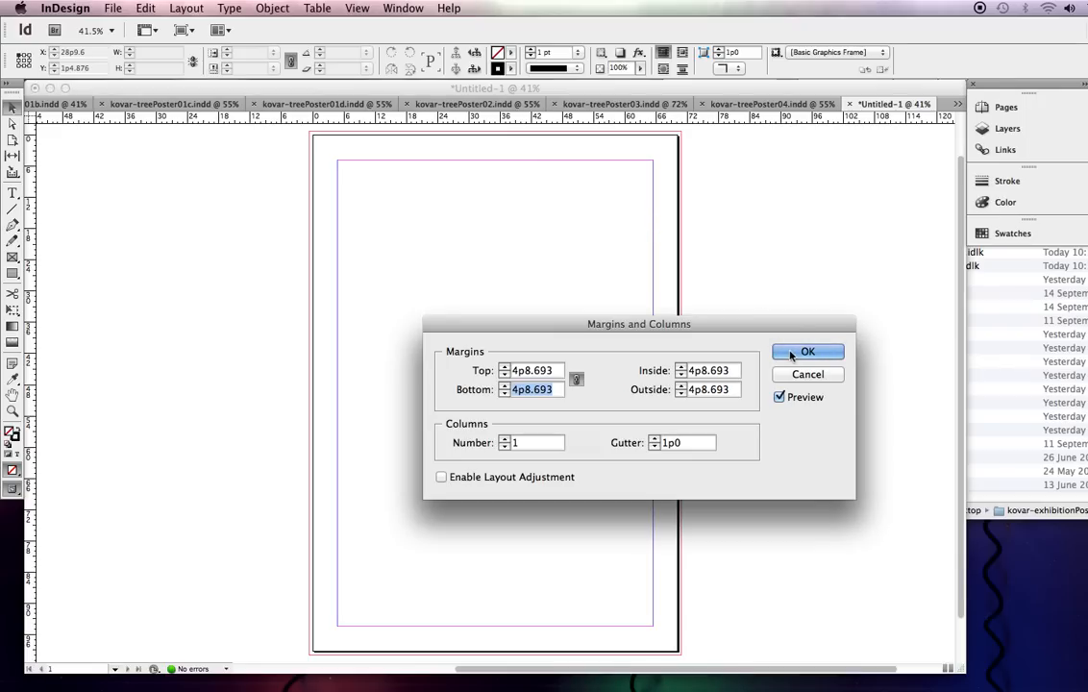
click(807, 352)
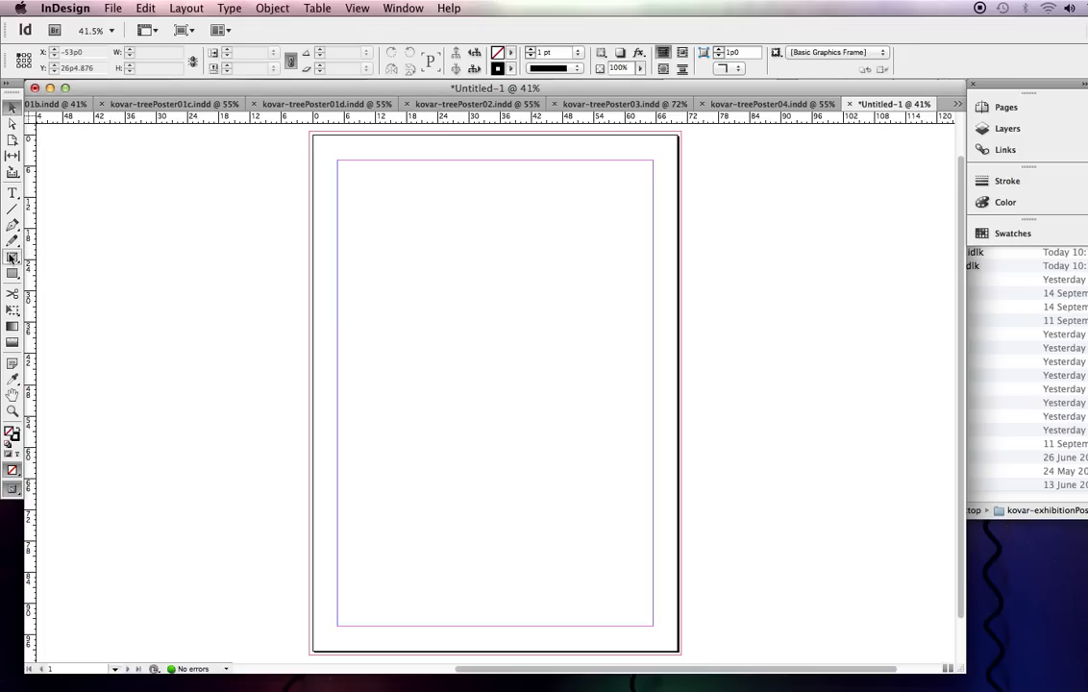
mouse_move(11, 259)
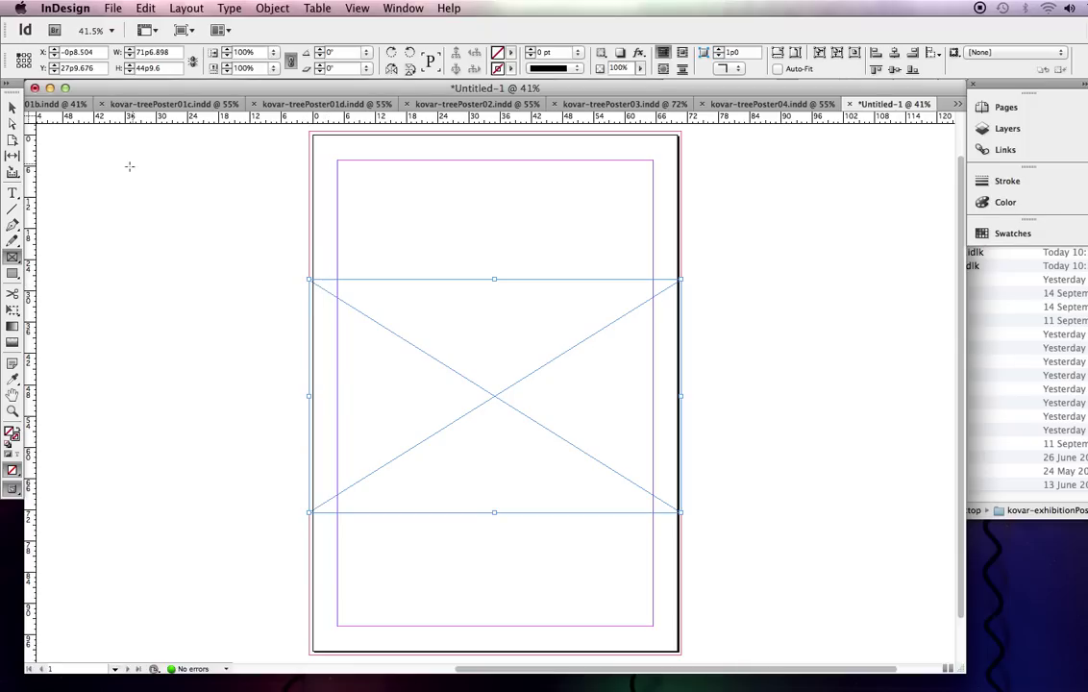
Deselect the new full-width bleed-to-bleed picture frame
click(12, 194)
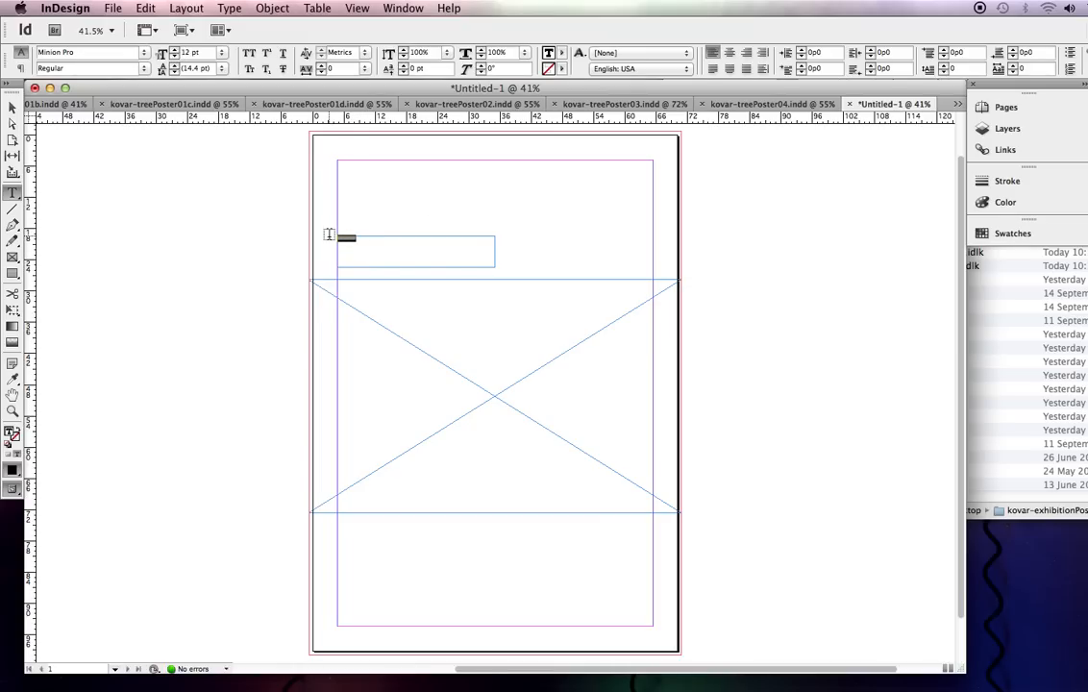
Type the title 'Look Up' in the top-left frame at 92 pt
text(Look Up)
click(198, 52)
text(102)
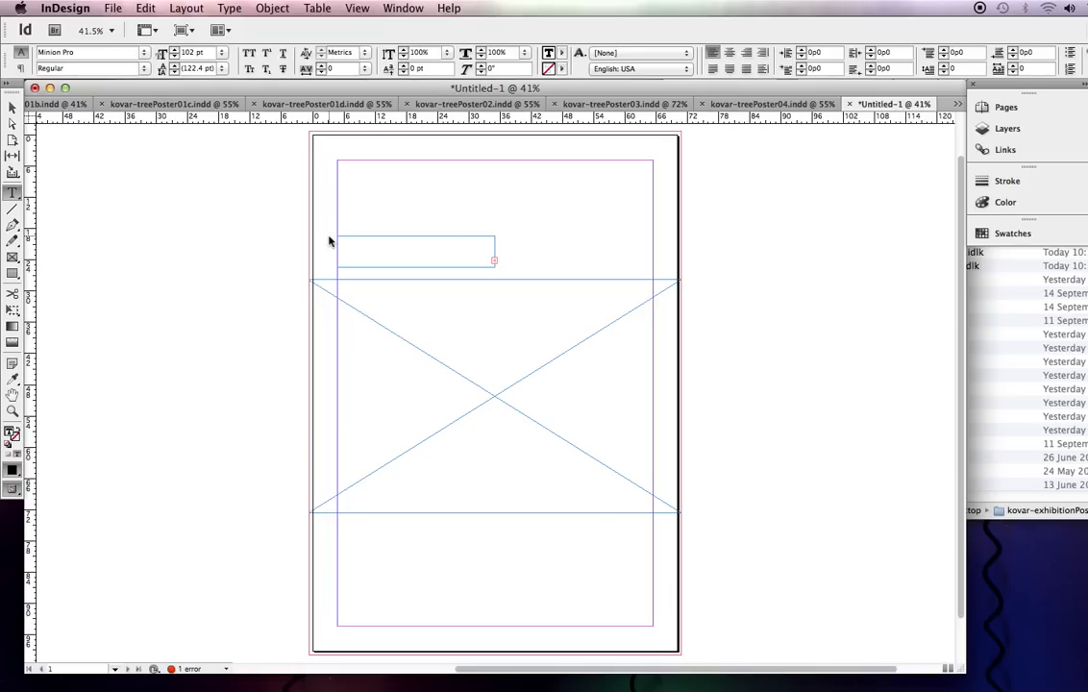
text(Look Up)
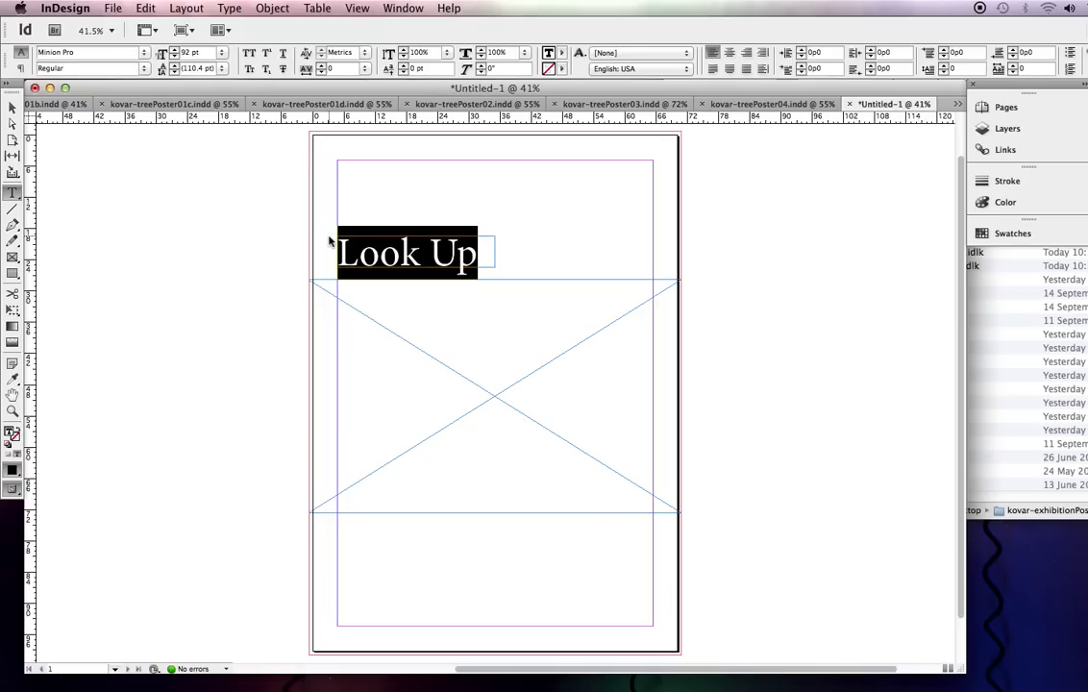
mouse_move(341, 180)
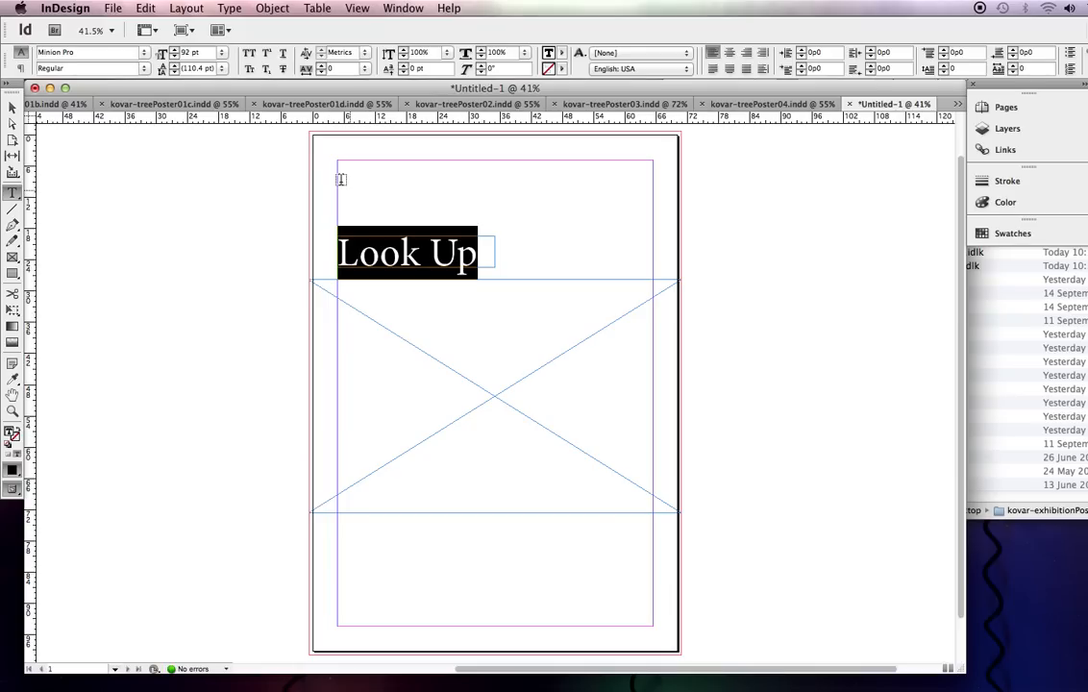
mouse_move(365, 296)
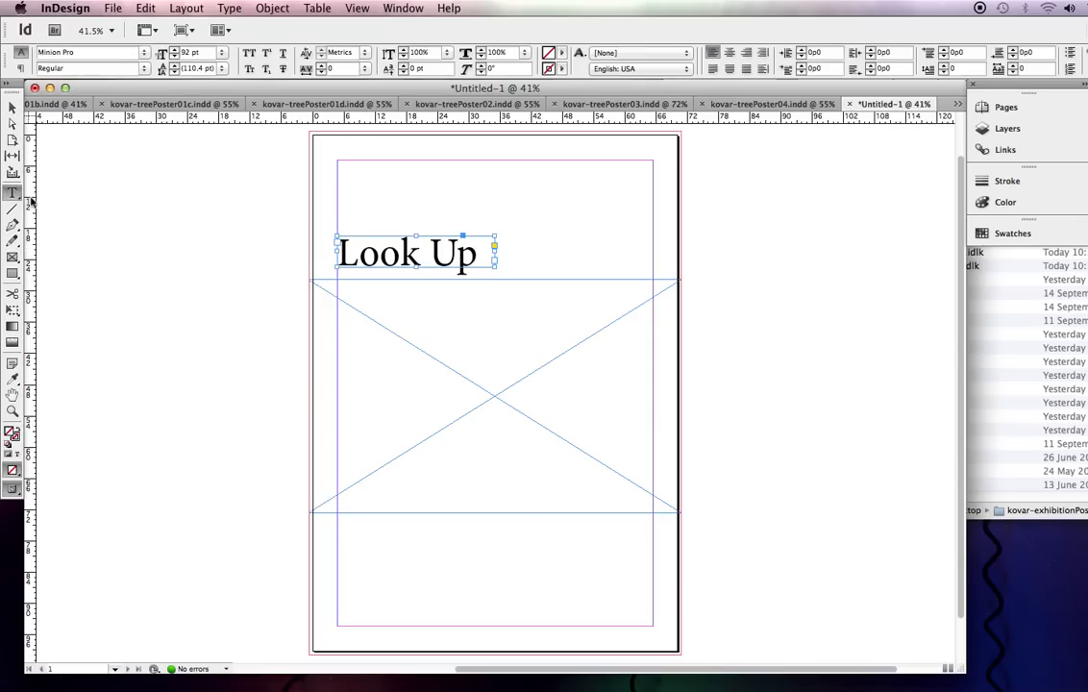
Draw a bottom-right text frame at 20 pt and type the gallery line
click(13, 196)
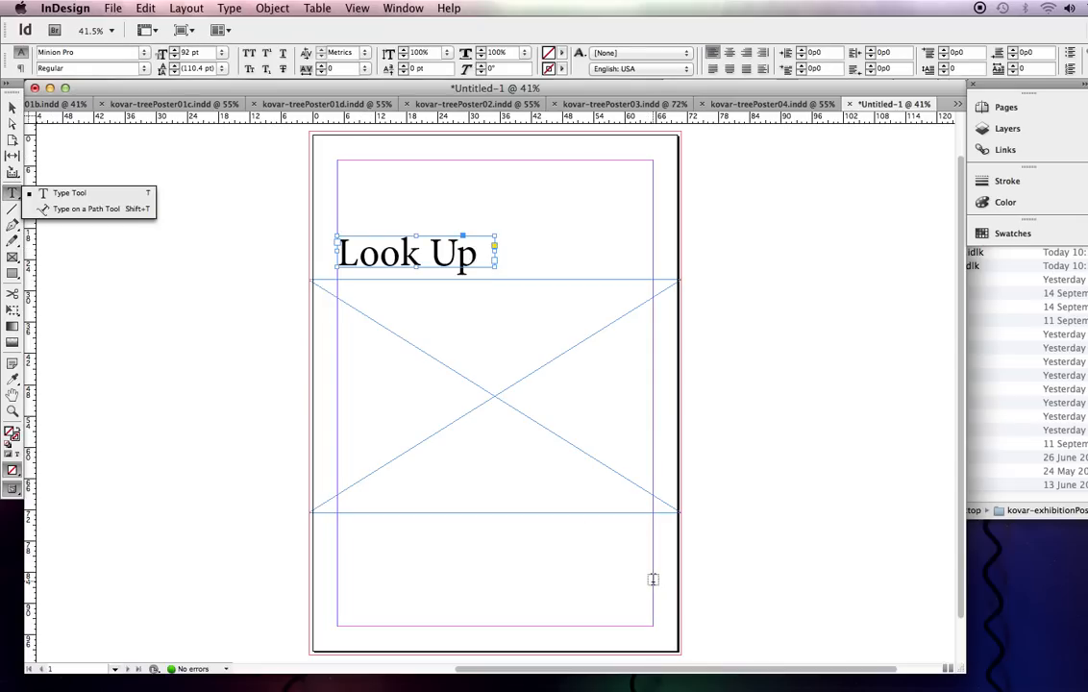
drag(475, 529, 651, 581)
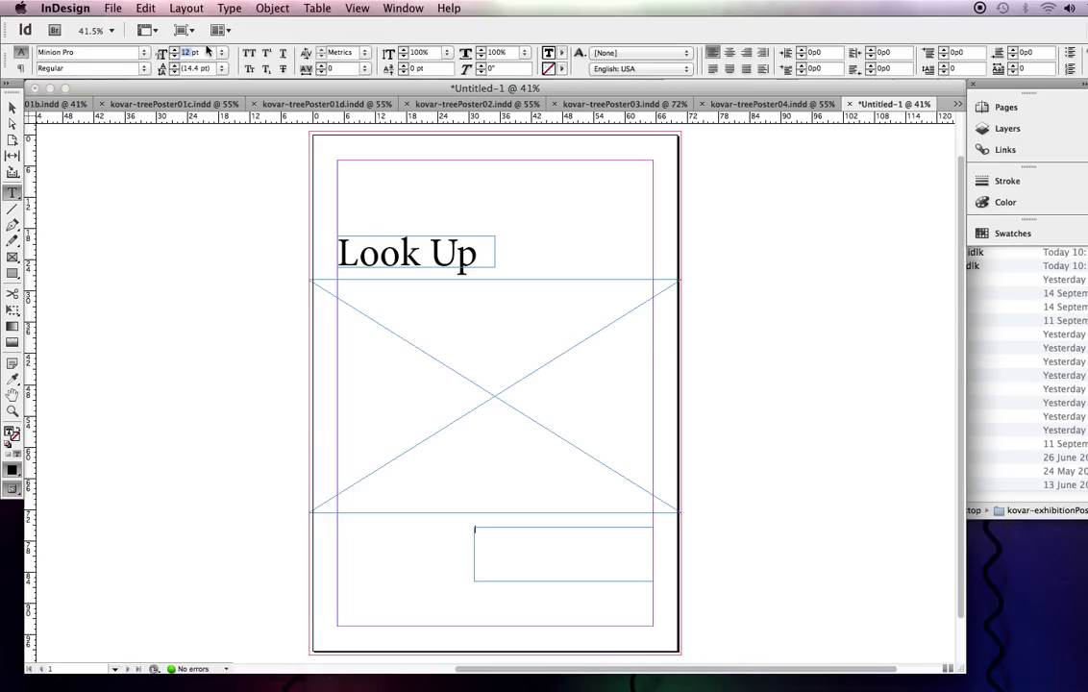
text(20pt)
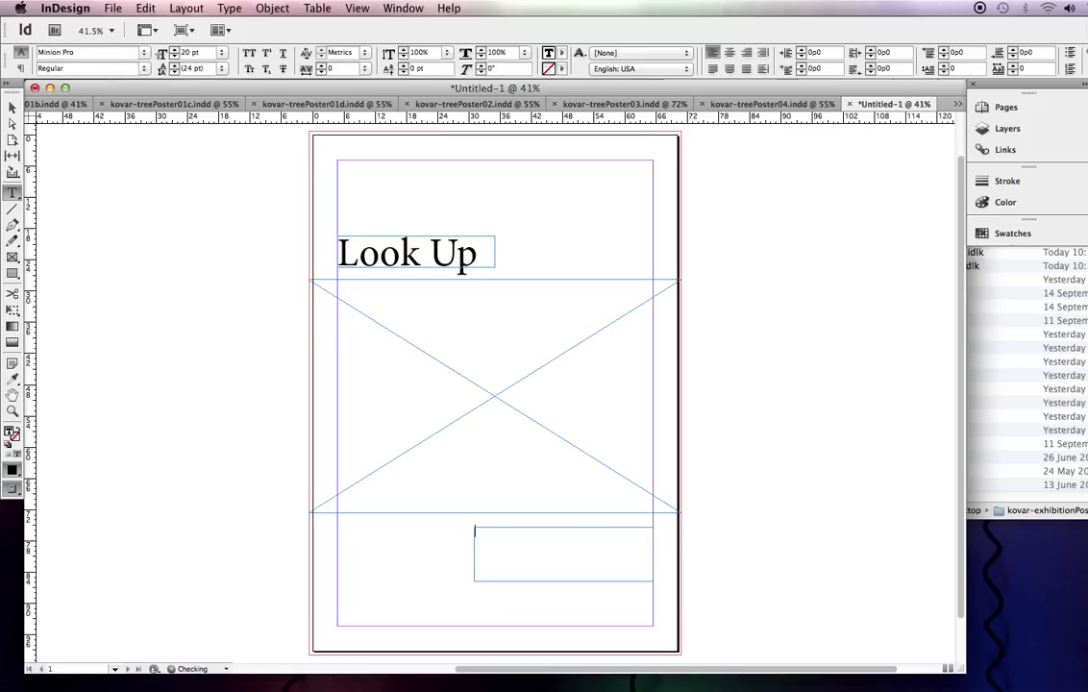
text(p)
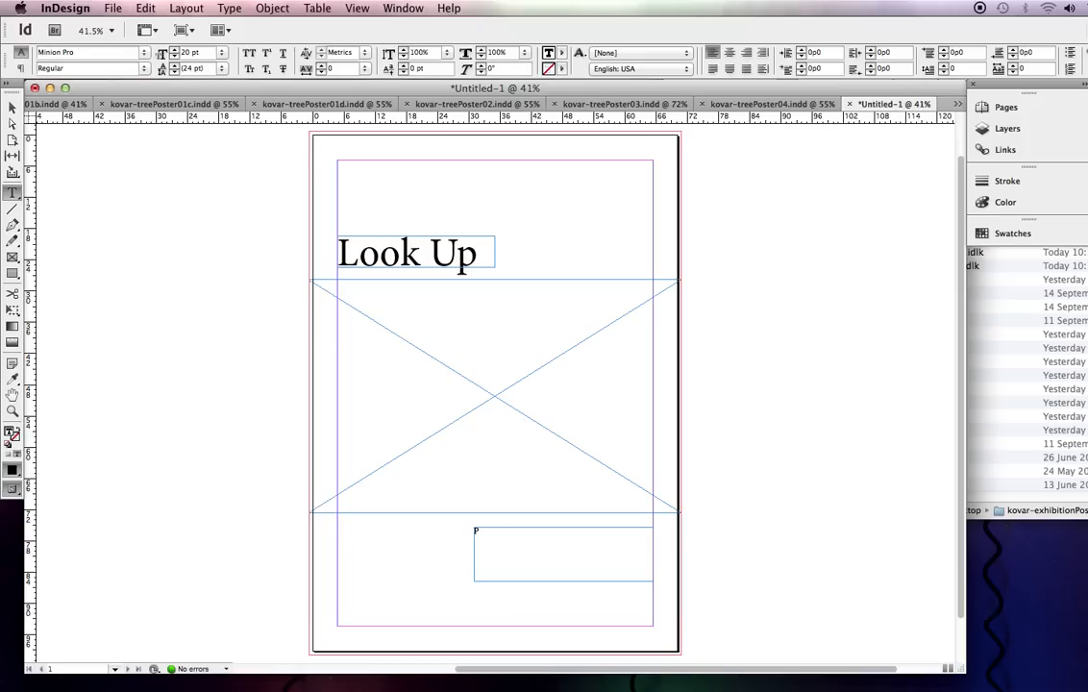
text(Pha)
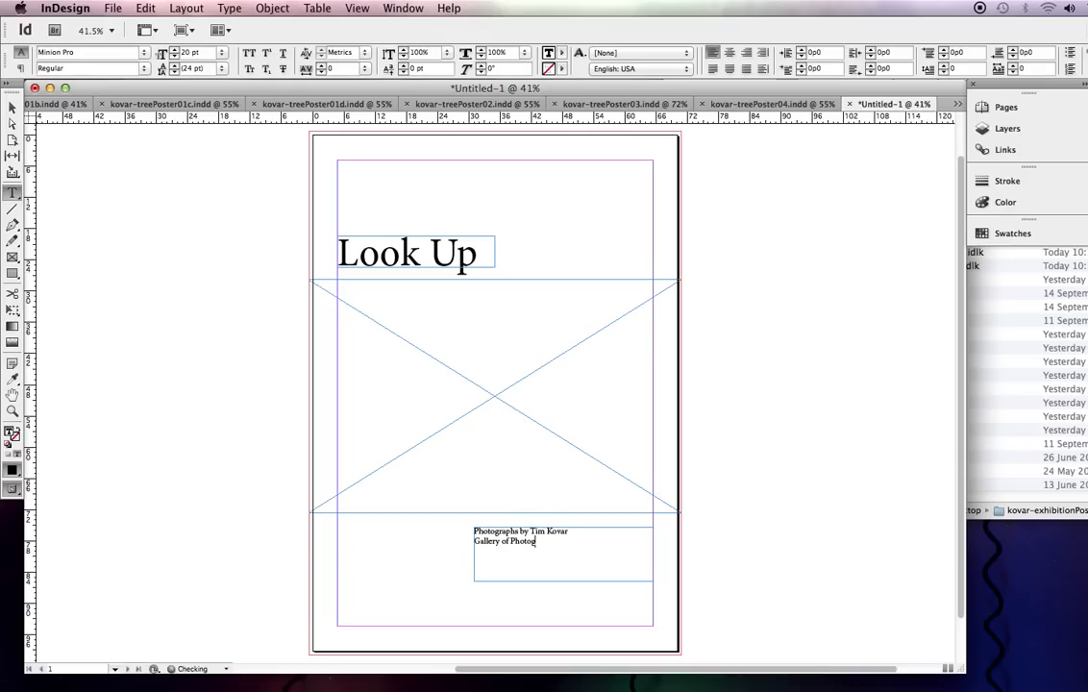
text(y)
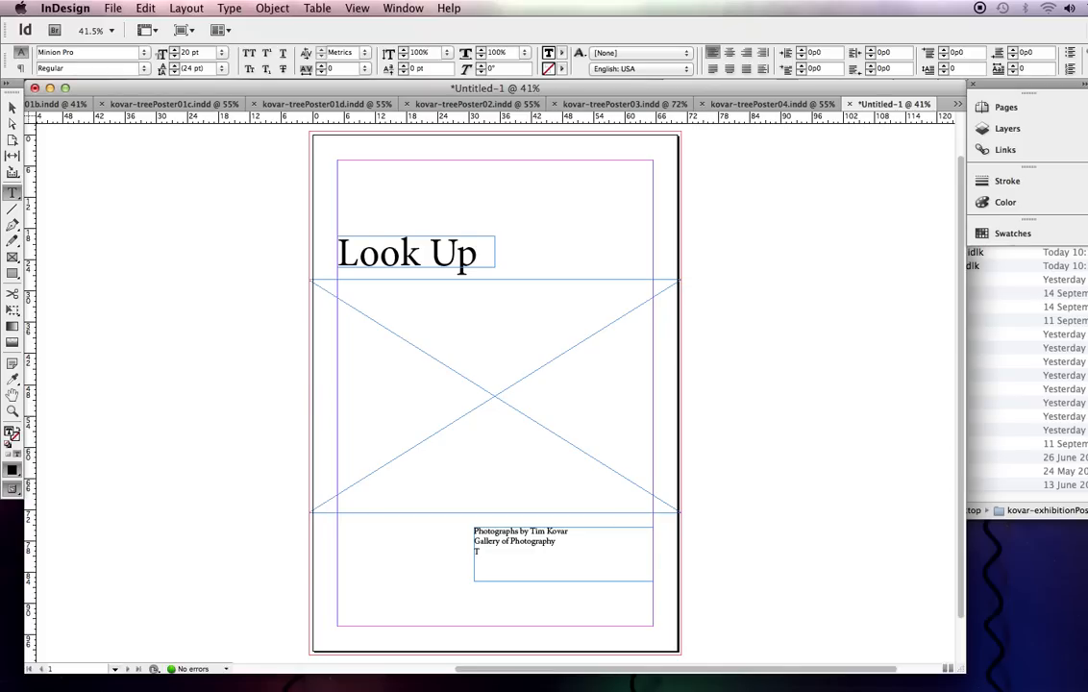
Type the Temple Bar, Dublin 2 address and September 15 - October 12 dates
text(Temple Bar, Dublin)
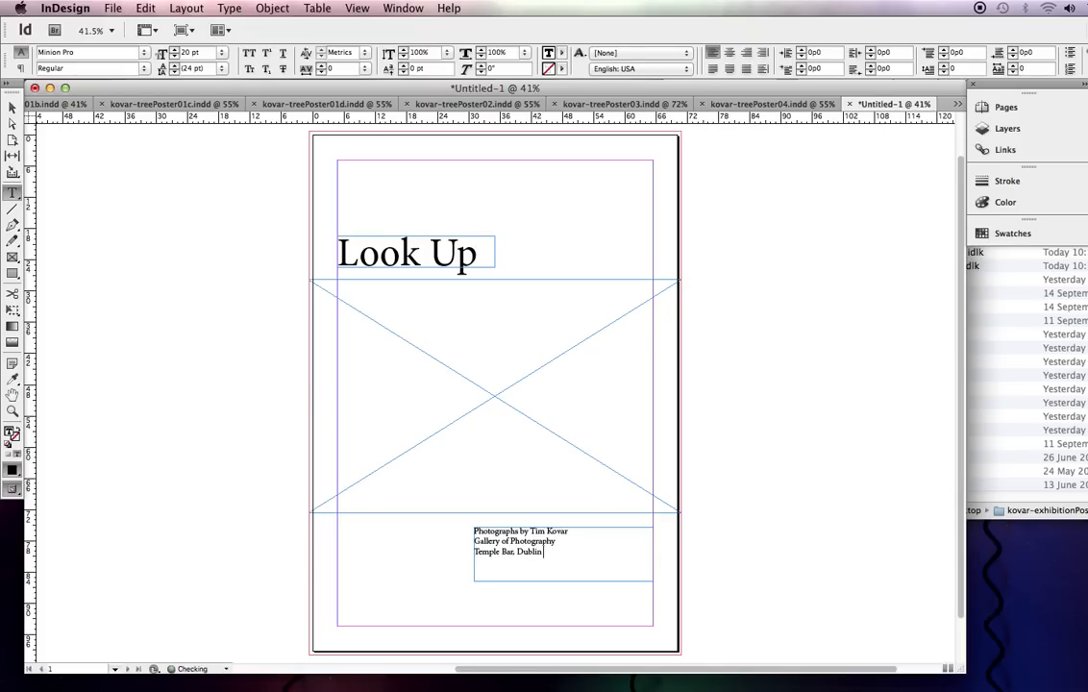
text(2)
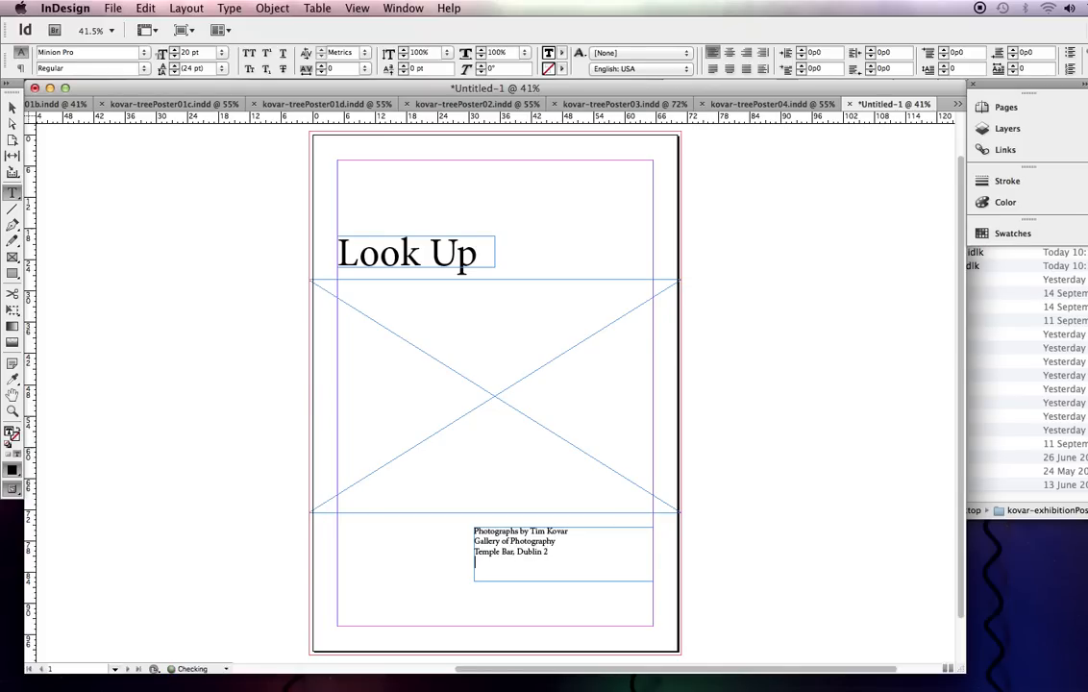
text(September)
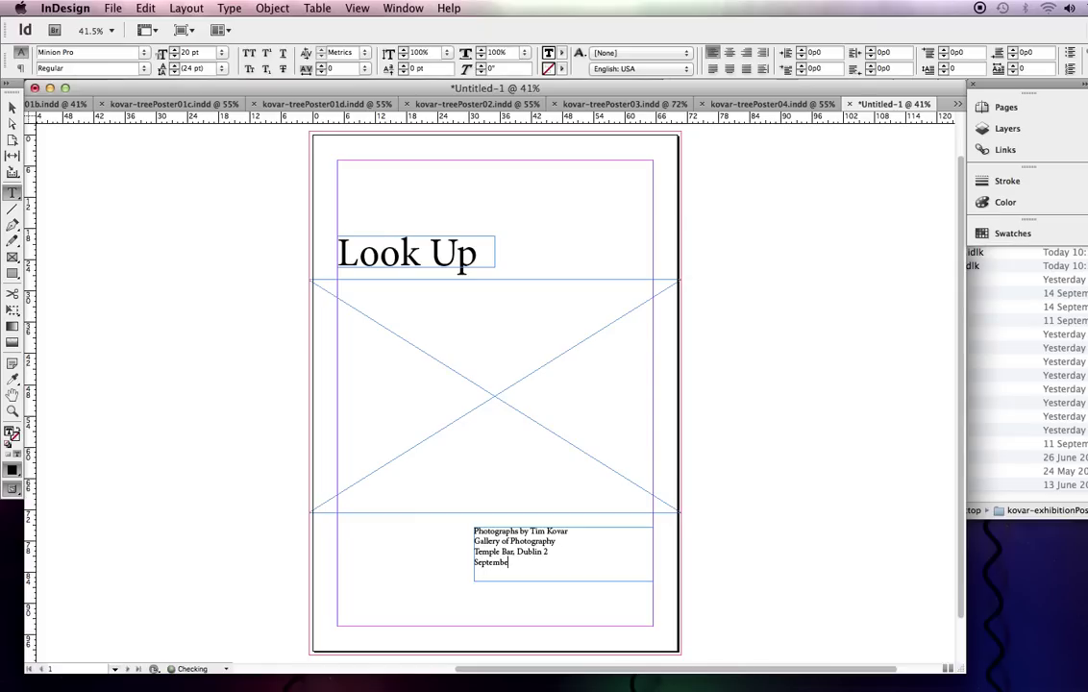
text(15 - O)
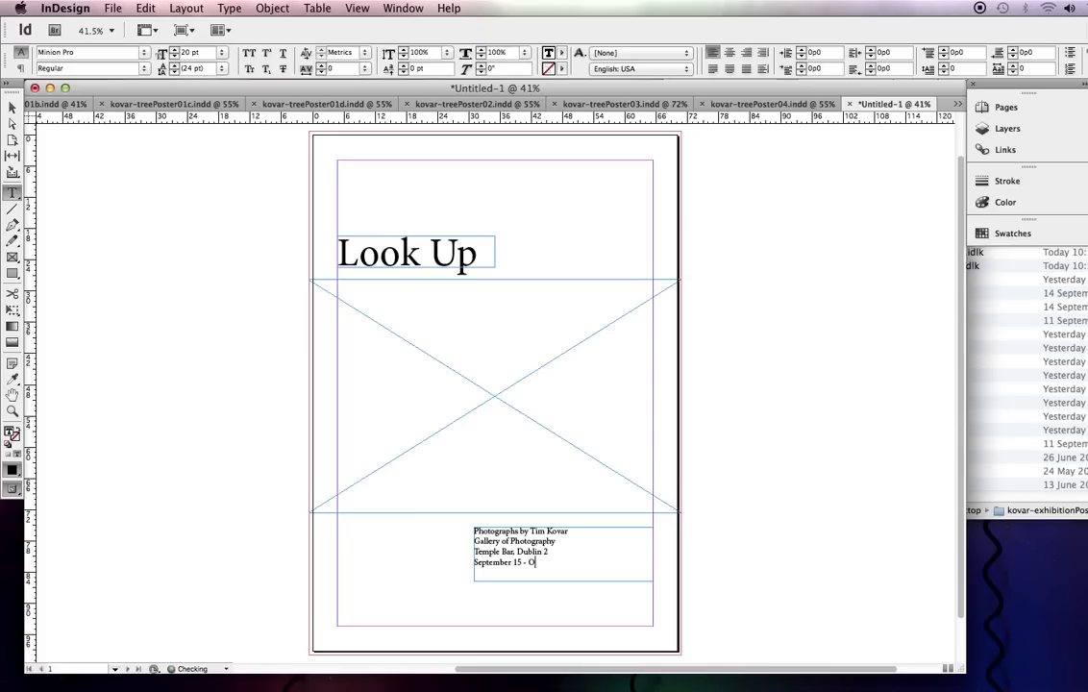
text(ctober)
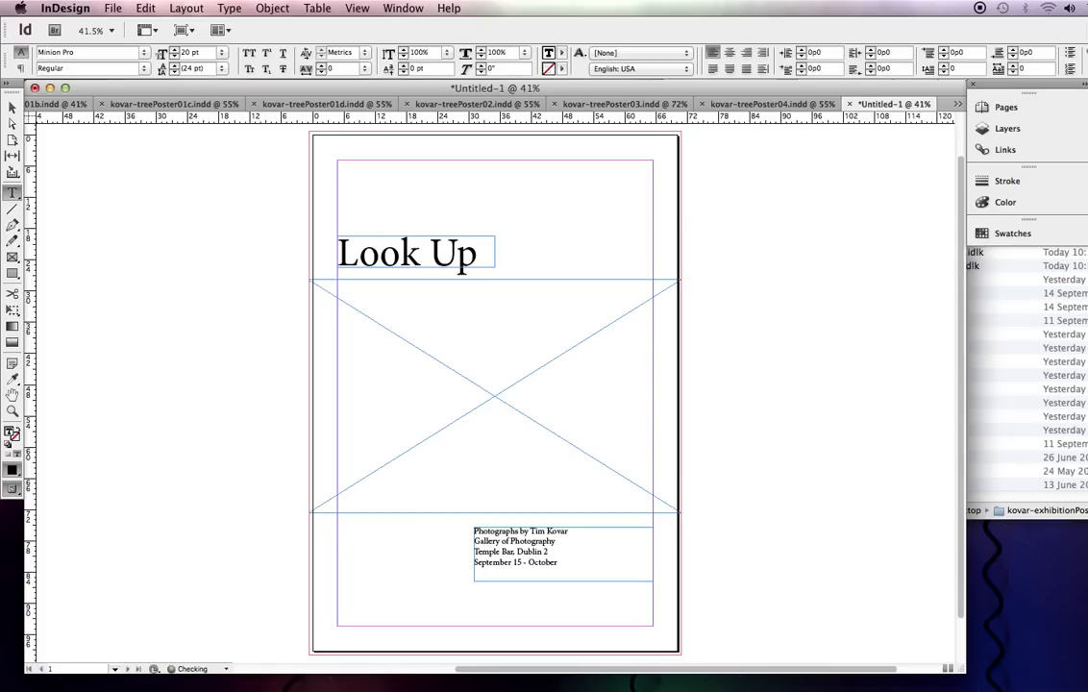
text(12)
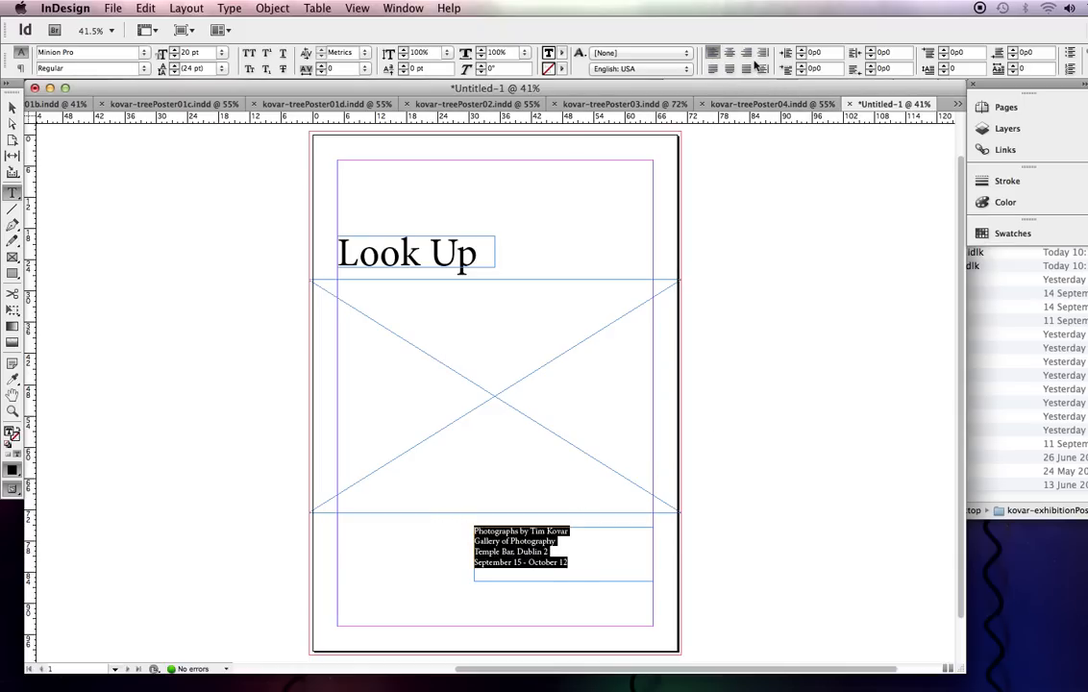
Right-align the exhibition details, then select the empty middle picture frame
click(748, 52)
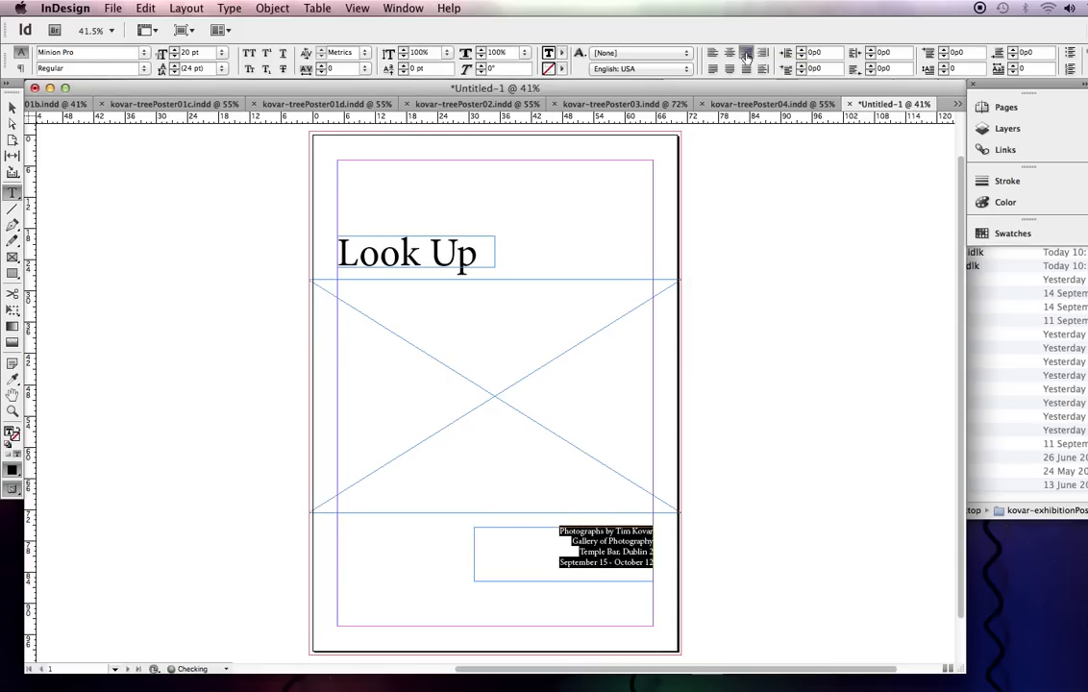
mouse_move(747, 54)
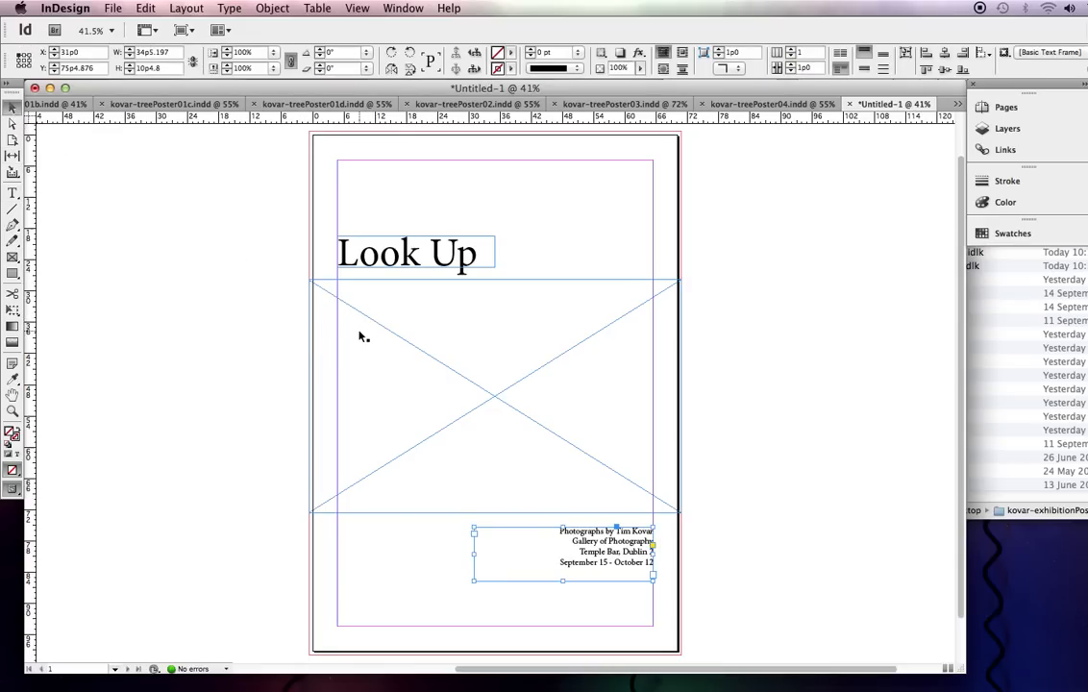
mouse_move(433, 341)
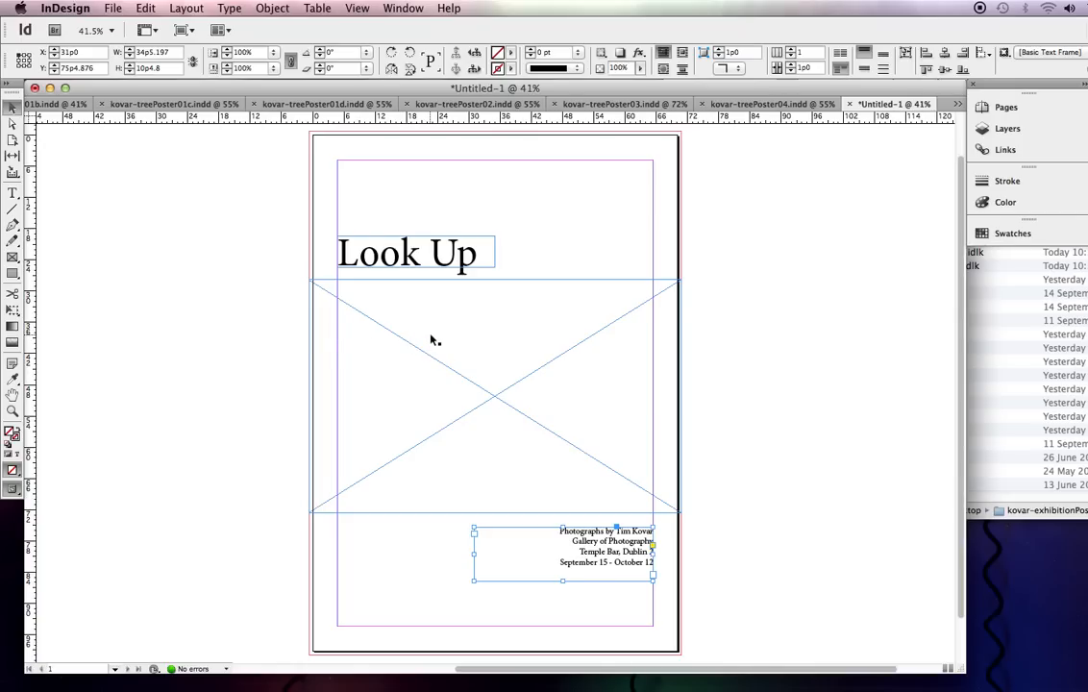
click(440, 339)
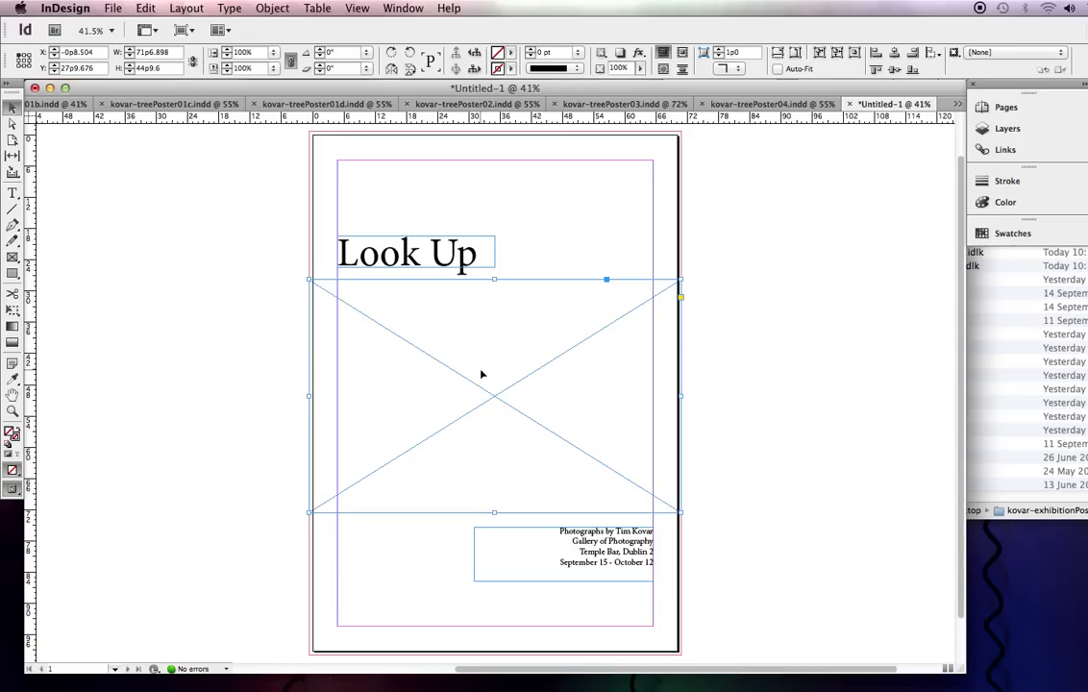
mouse_move(535, 424)
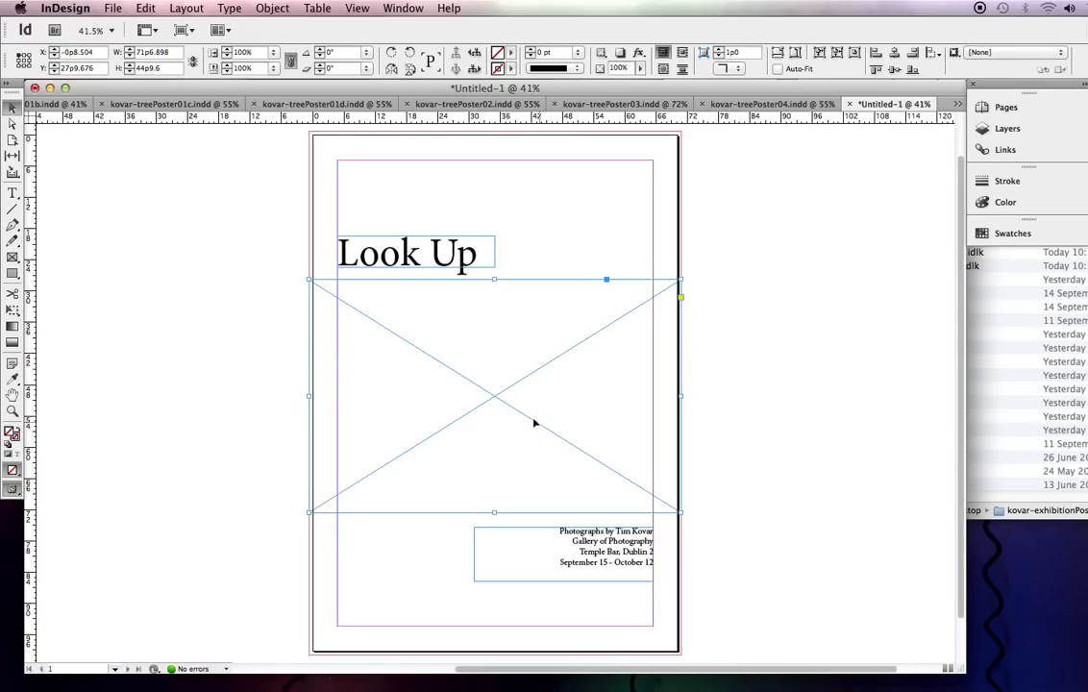
mouse_move(331, 297)
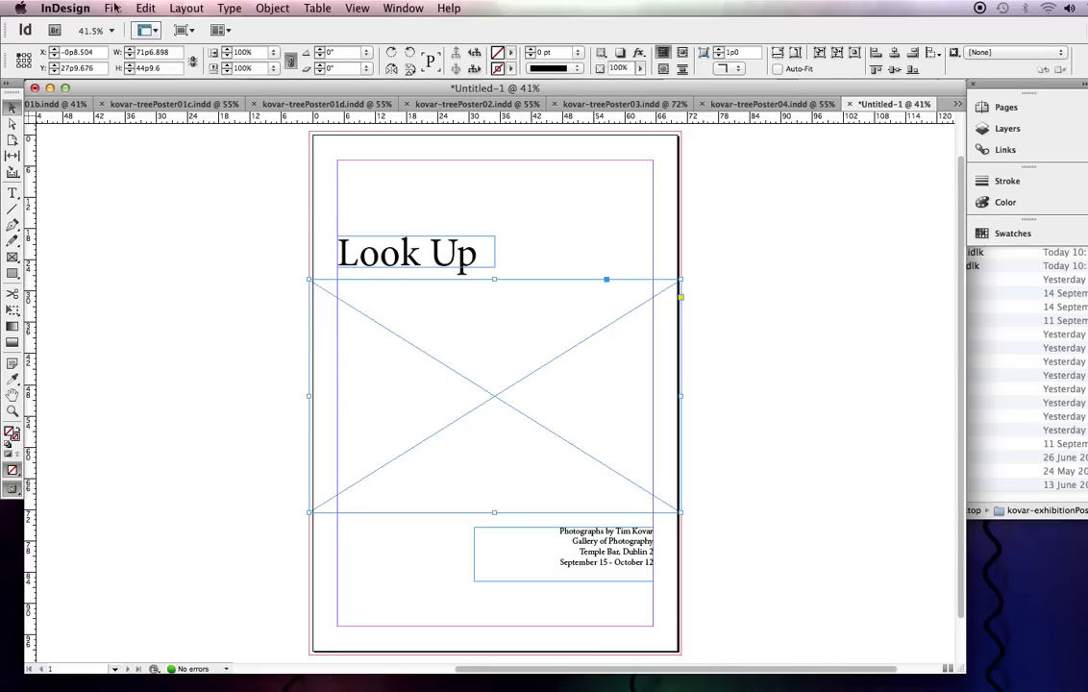
Place the tree photo from kovar-exhibitionPoster's exhibitionPoster-images folder
click(114, 9)
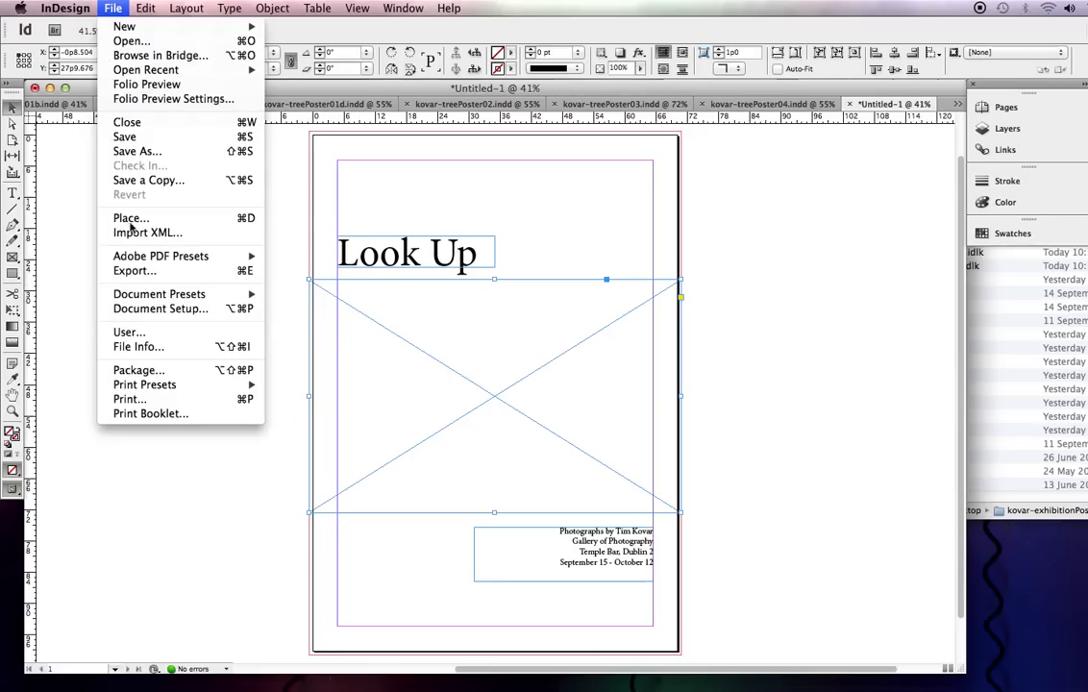
mouse_move(132, 218)
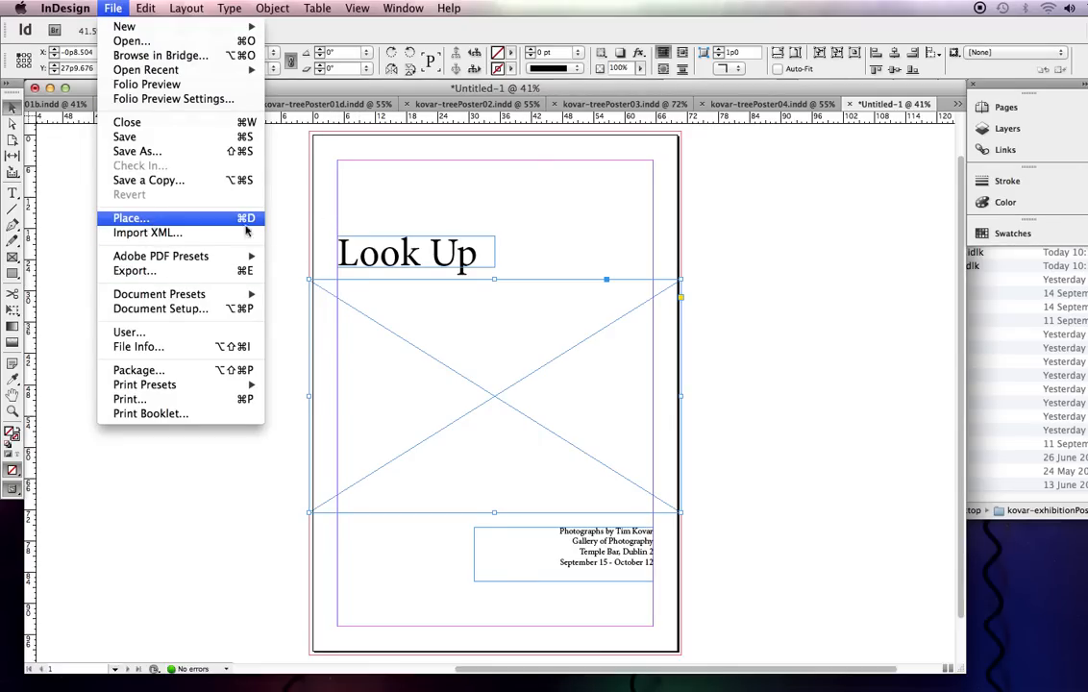
mouse_move(229, 225)
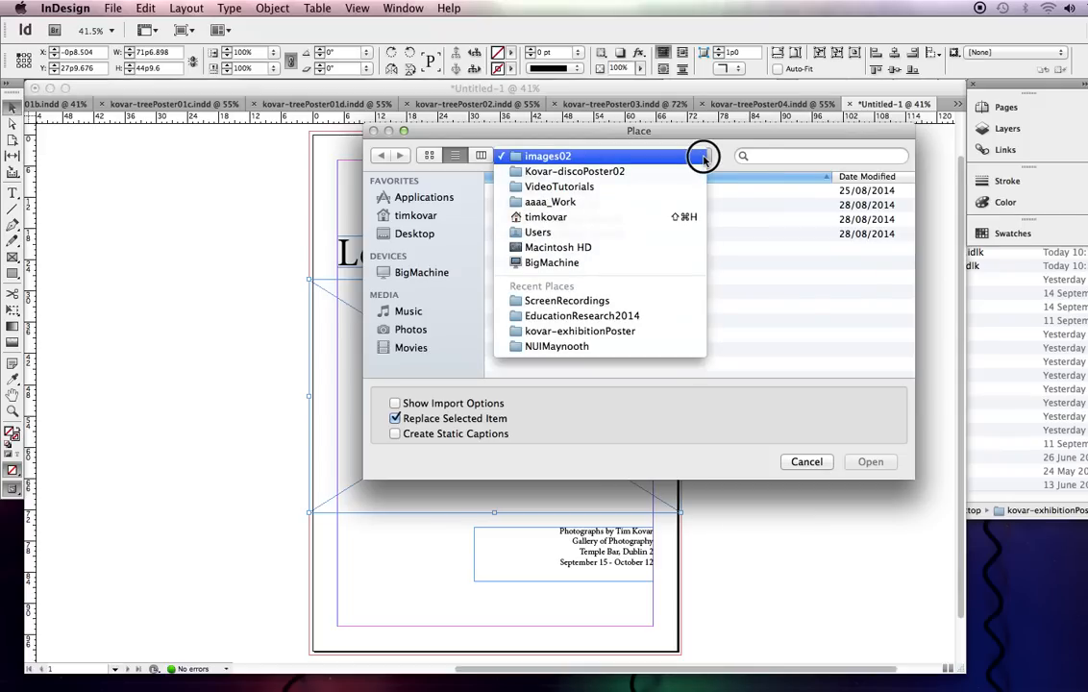
click(579, 330)
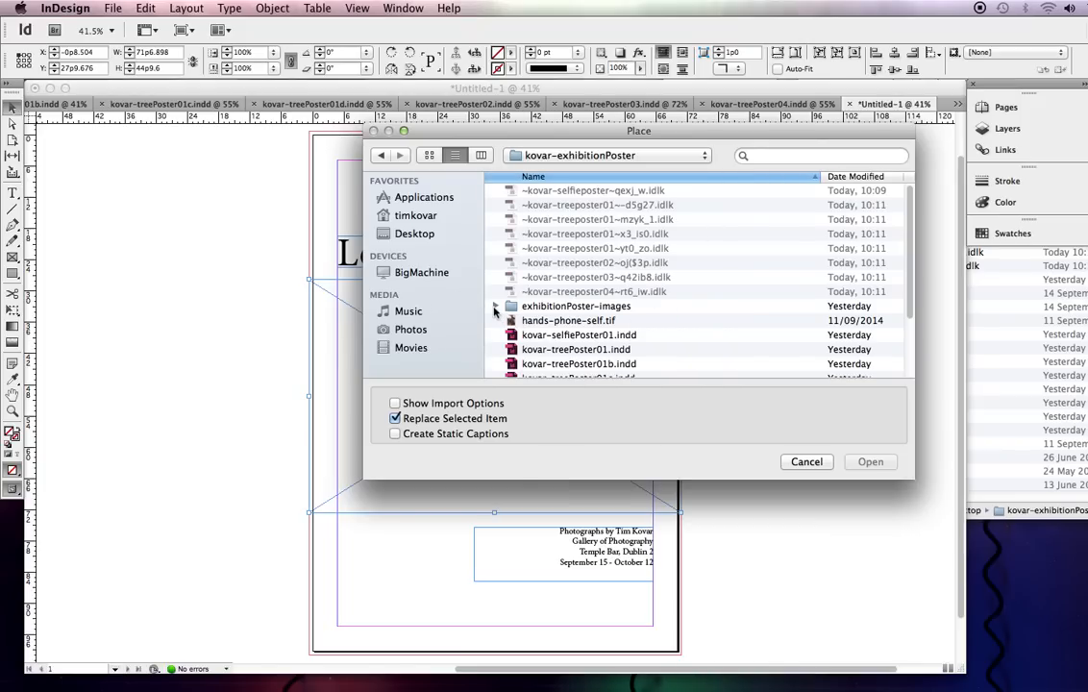
click(496, 306)
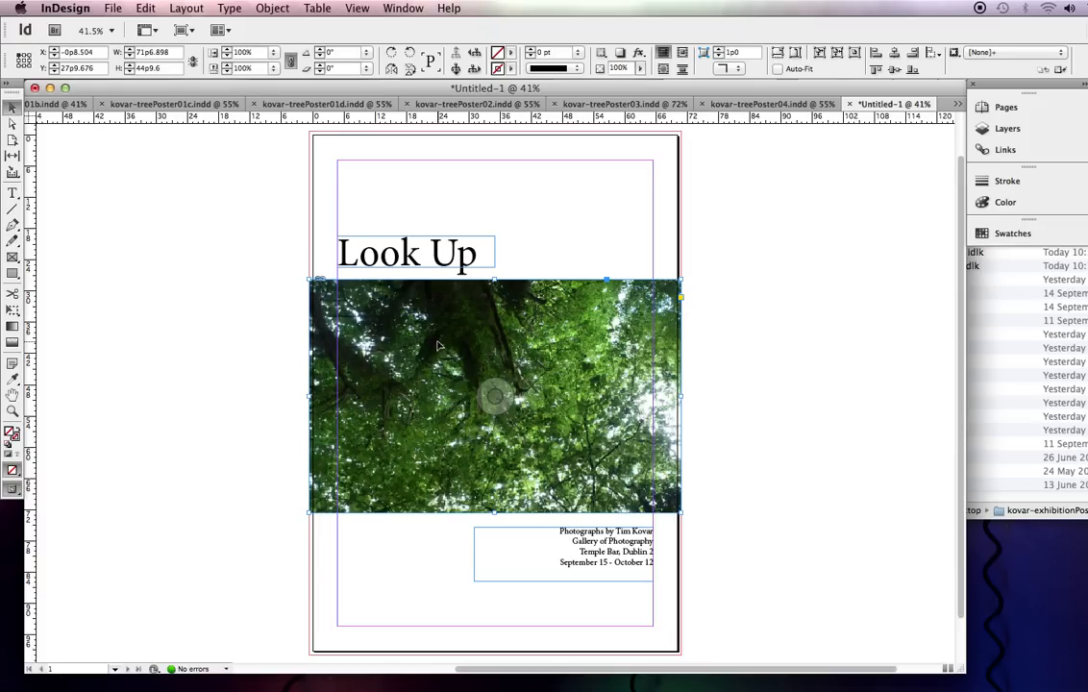
mouse_move(537, 359)
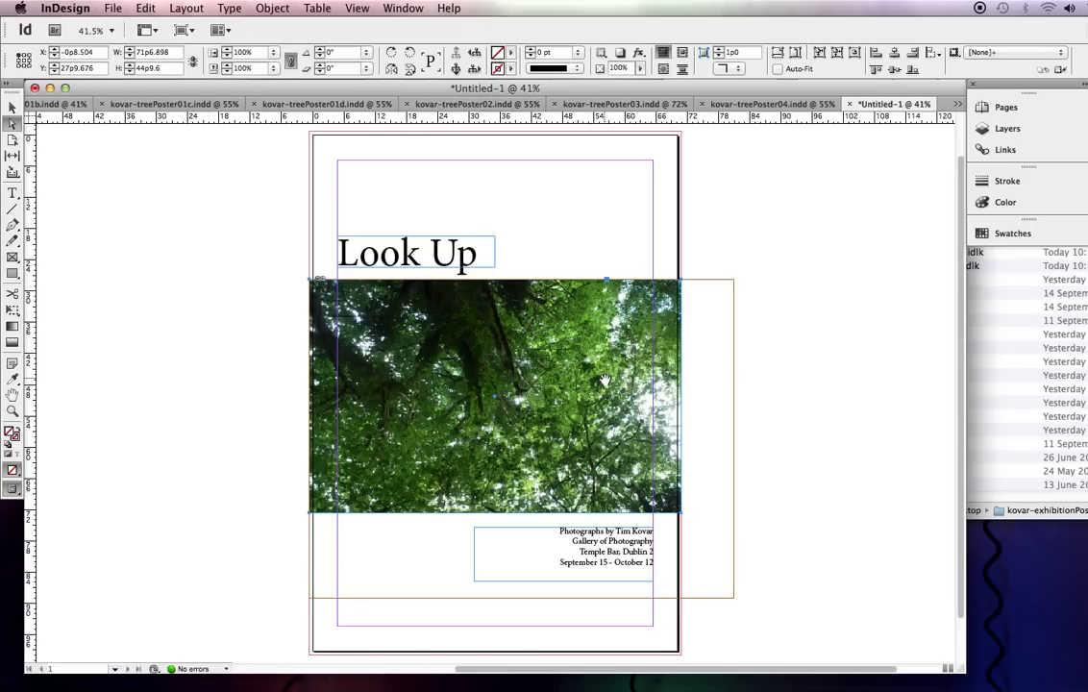
mouse_move(646, 330)
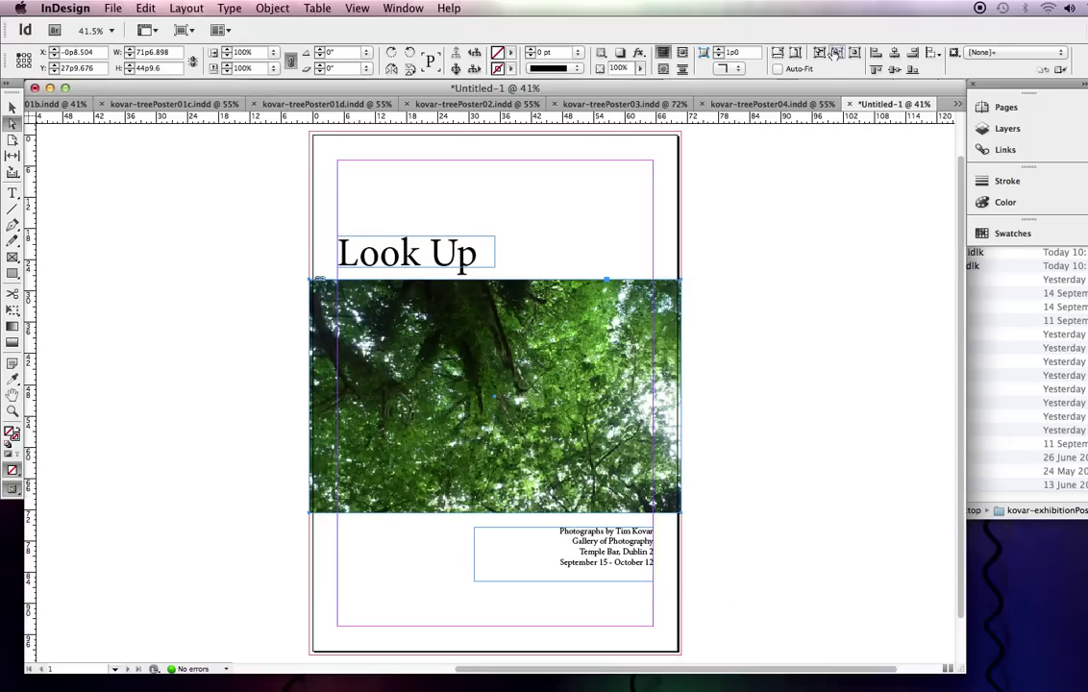
mouse_move(791, 53)
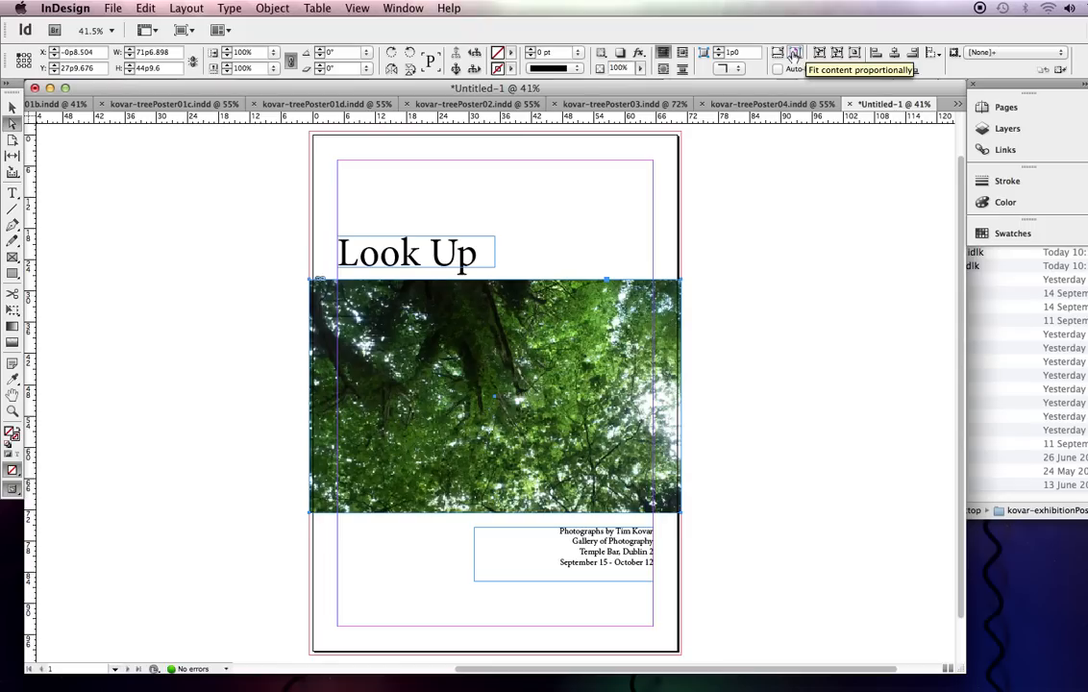
Fit the tree photo proportionally, then drag its corner until it covers the frame
click(792, 52)
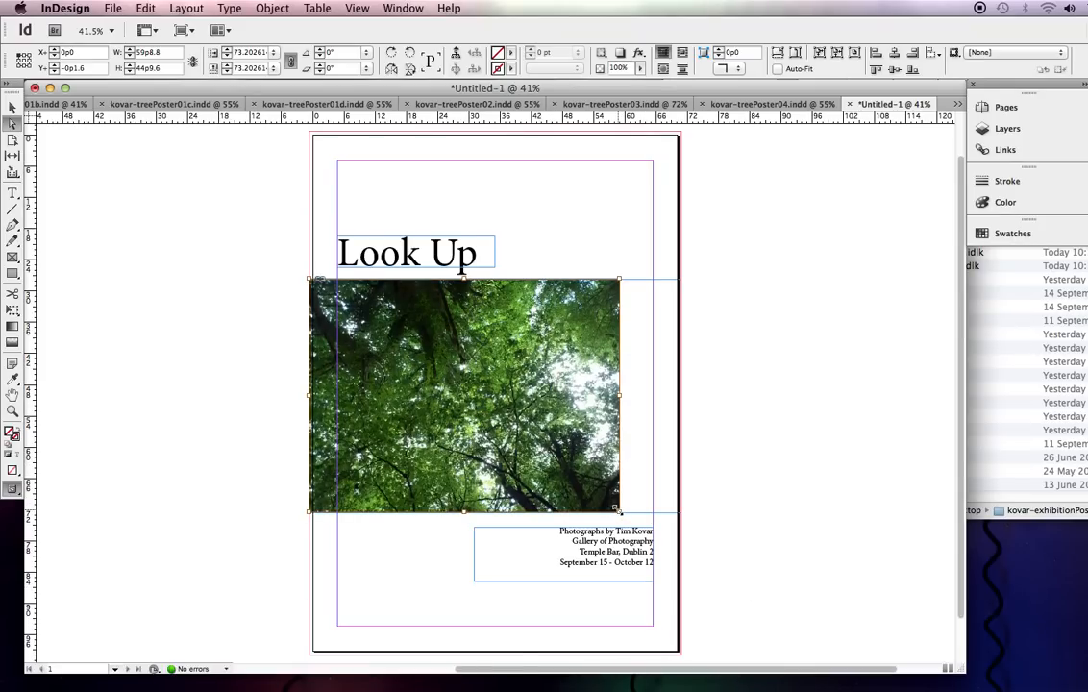
drag(620, 512, 673, 562)
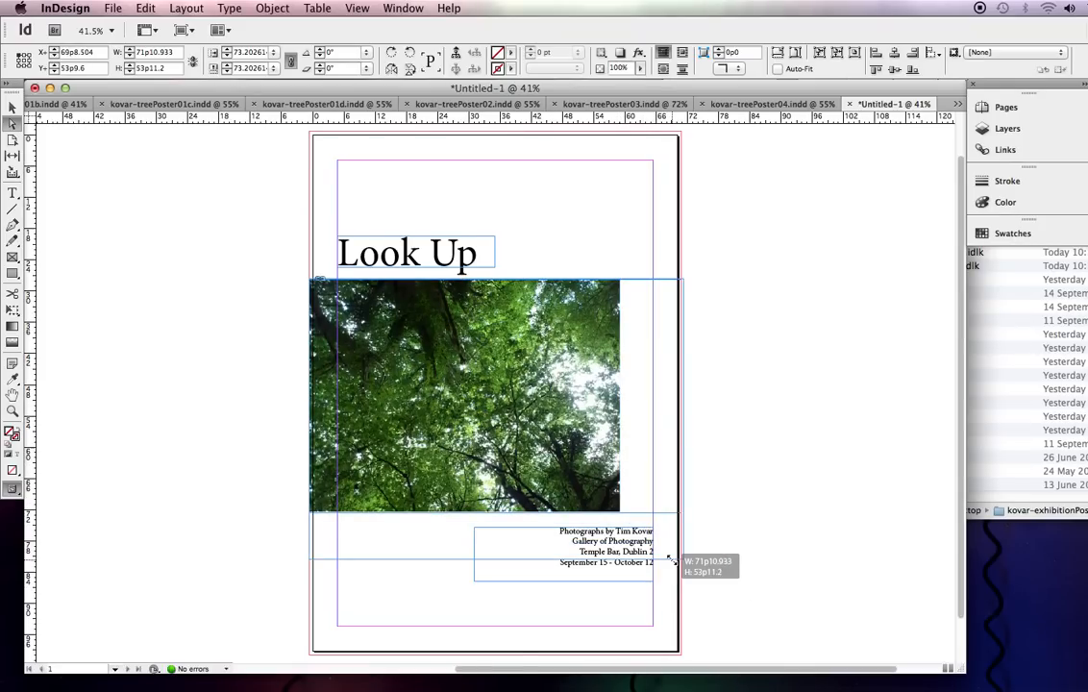
drag(670, 560, 682, 560)
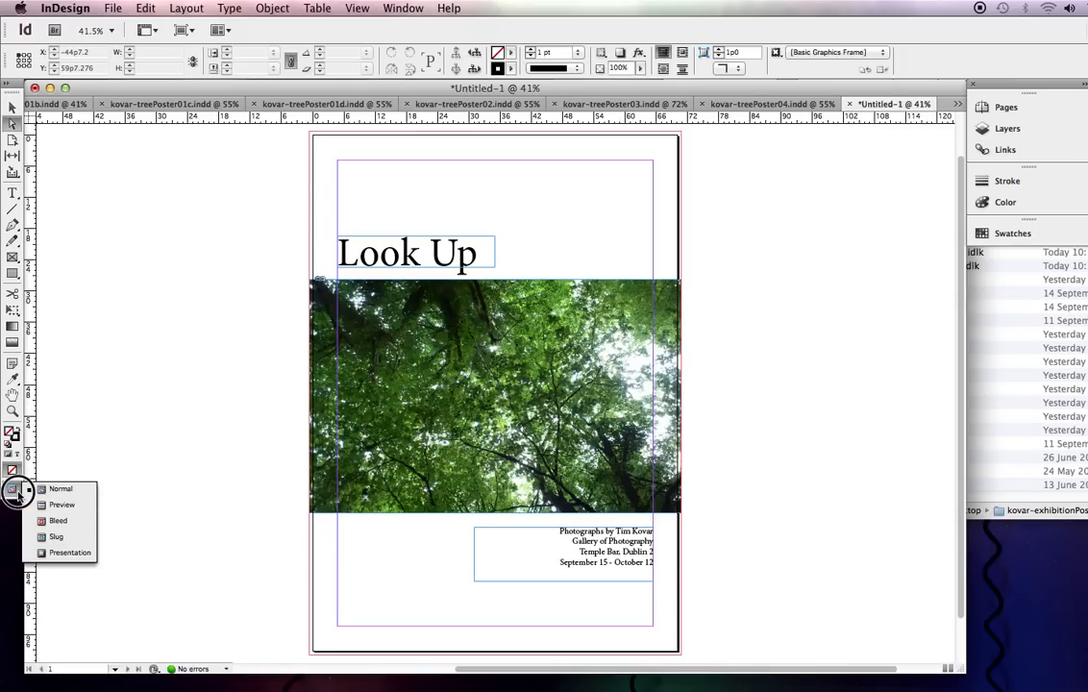
mouse_move(59, 504)
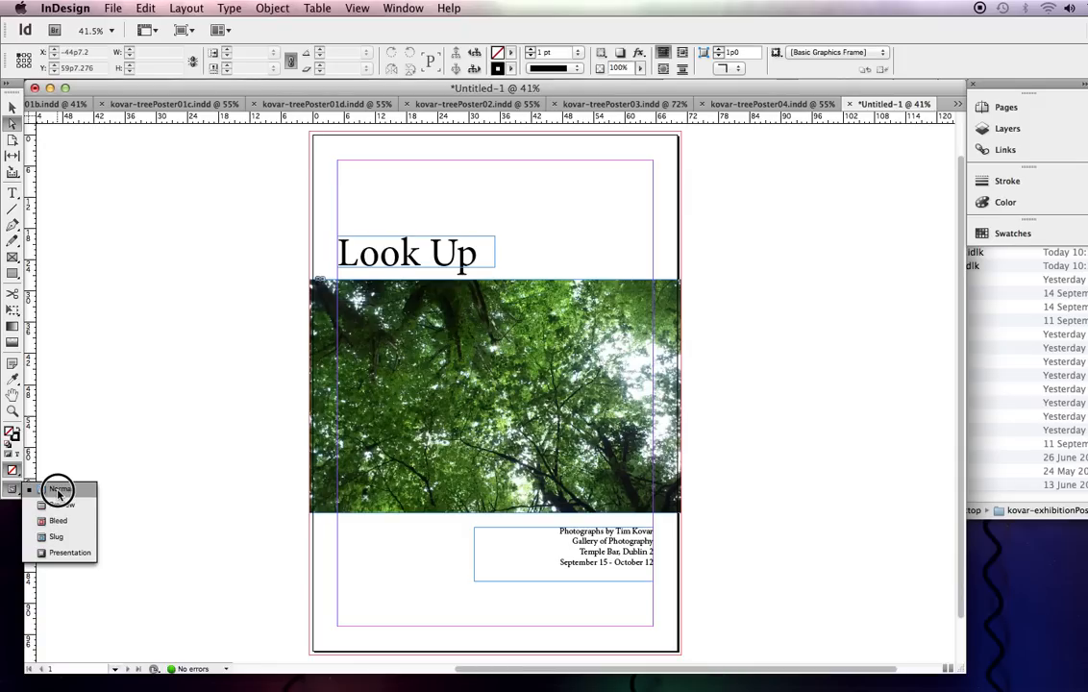
Switch to Preview screen mode, deselect, then select the 'Look Up' title frame
click(59, 506)
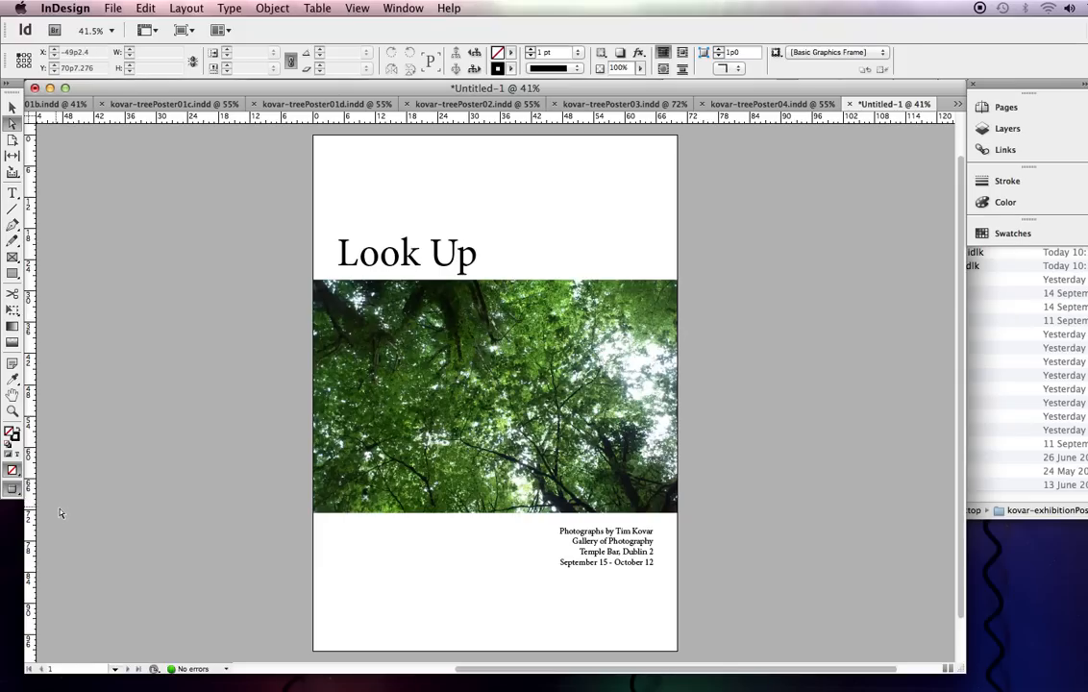
click(406, 254)
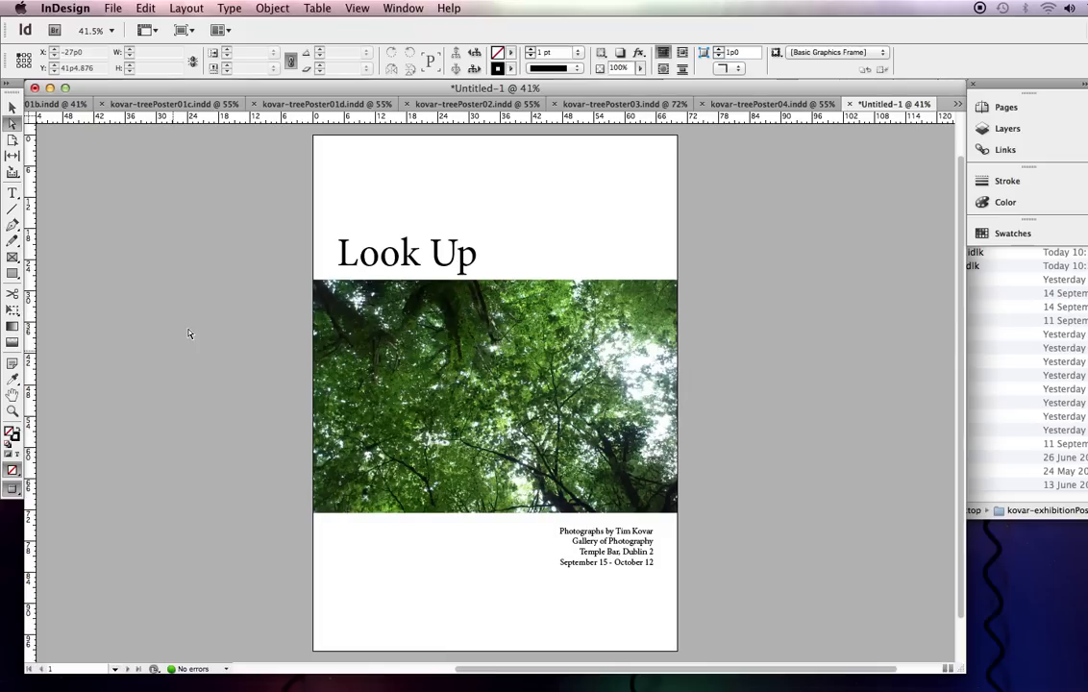
click(407, 253)
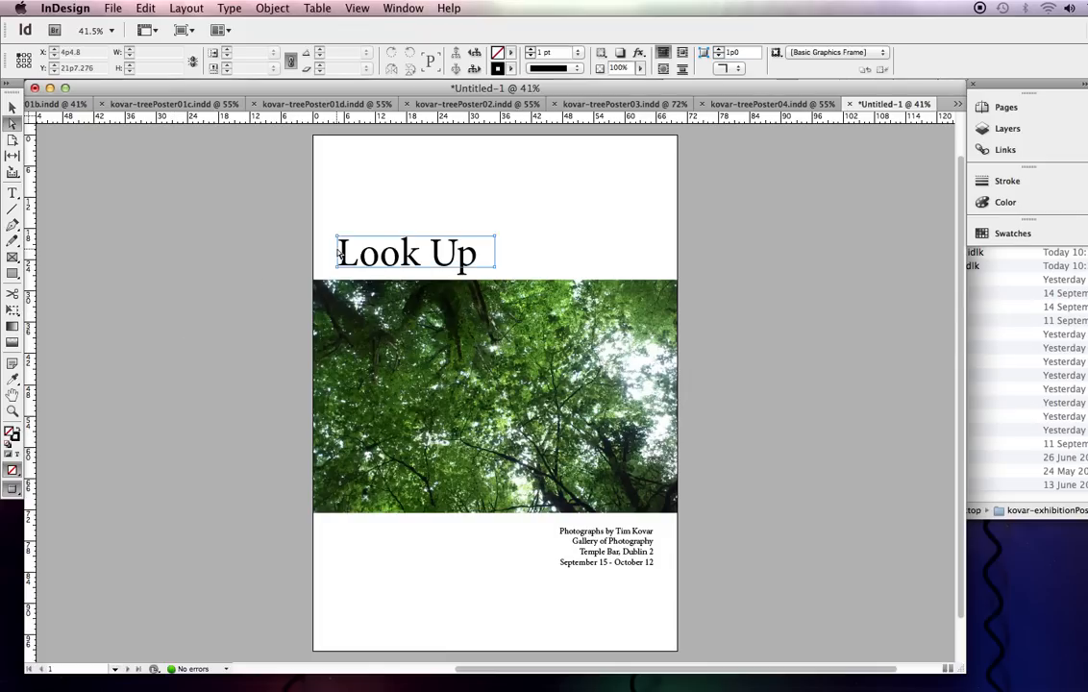